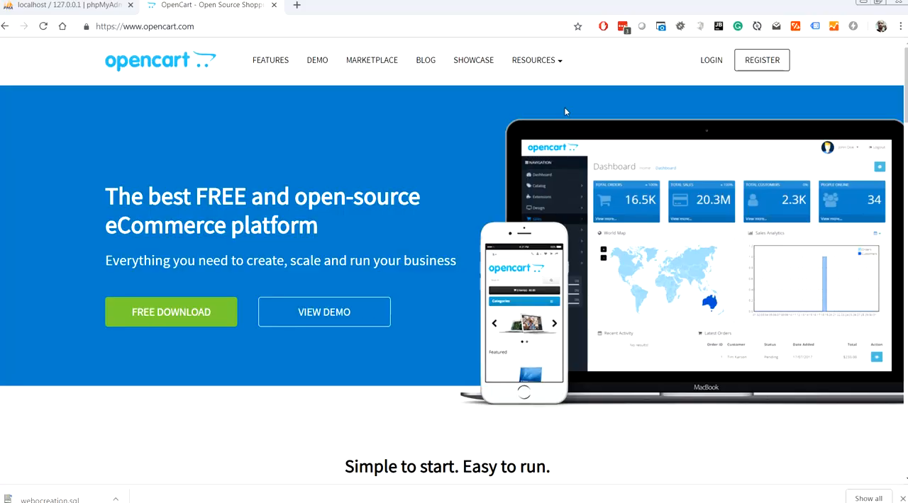
mouse_move(170, 312)
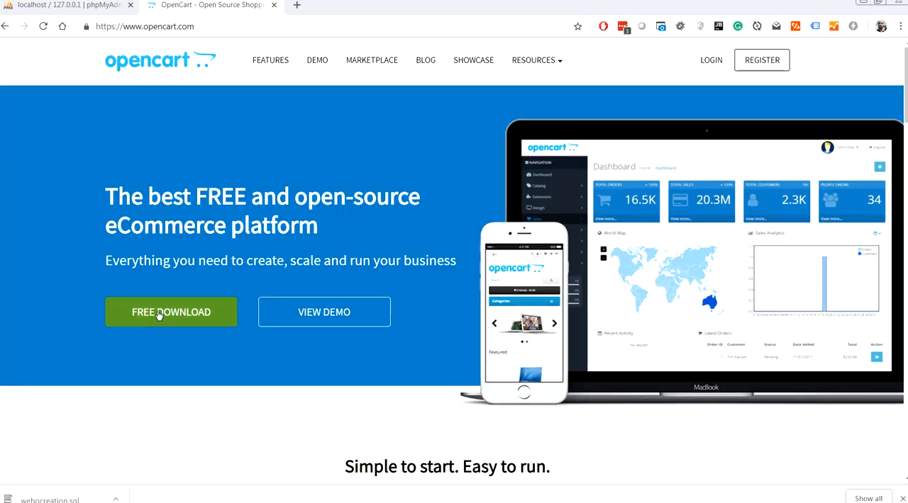
- Download the OpenCart 3.0.2.0 package from the previous releases list via Free Download
left_click(170, 312)
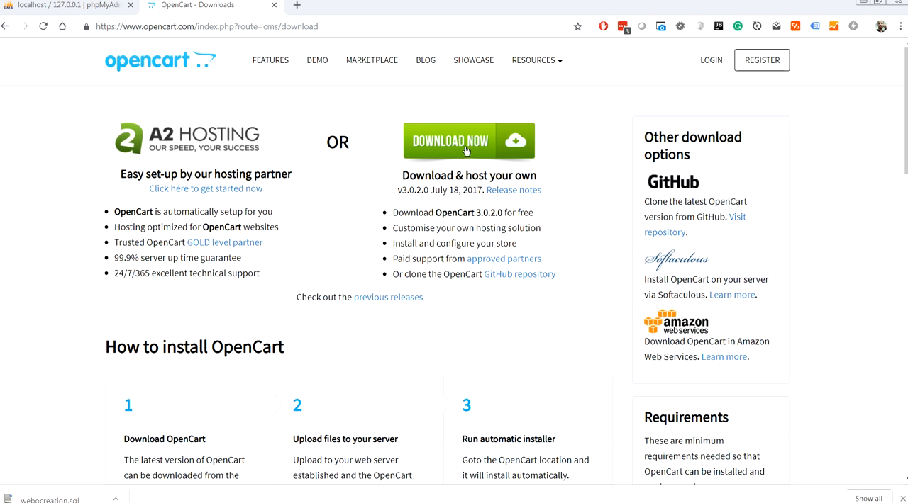
mouse_move(437, 158)
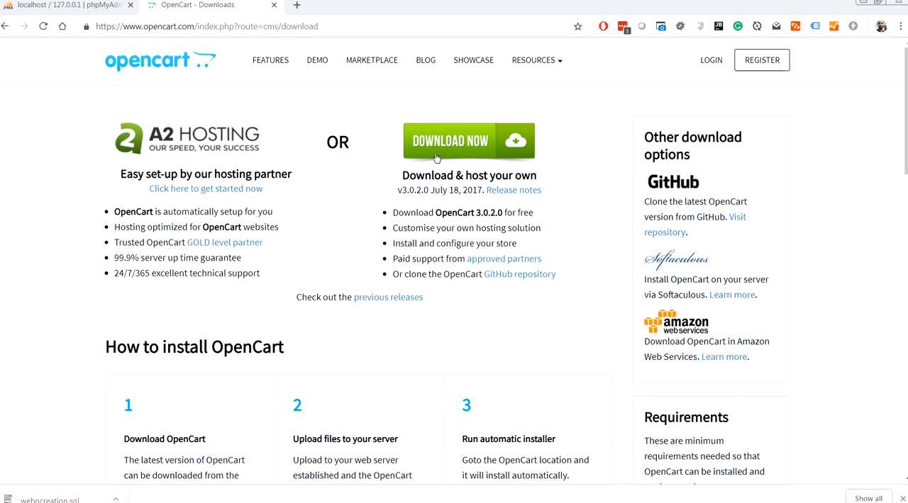
mouse_move(499, 256)
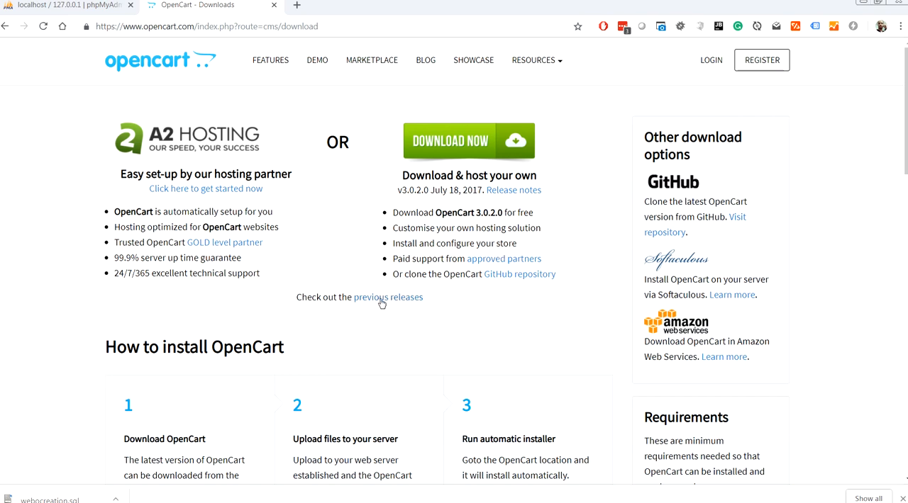
left_click(388, 298)
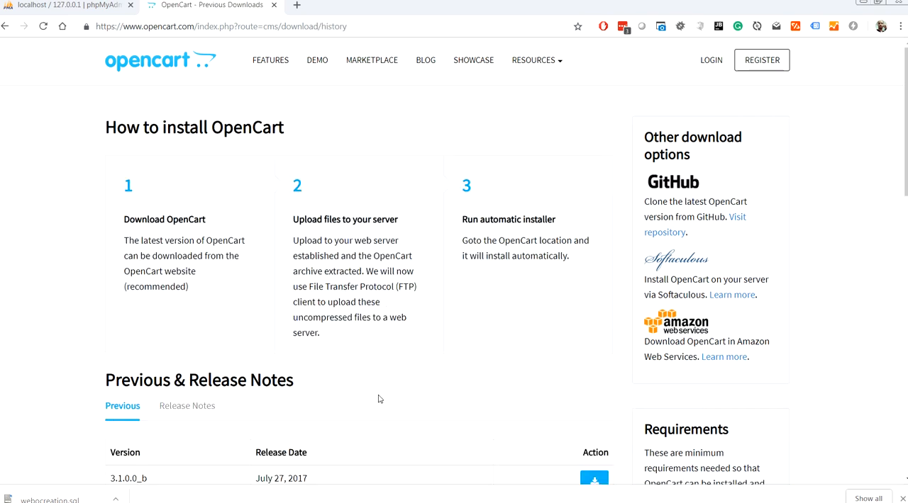
scroll("down", 3)
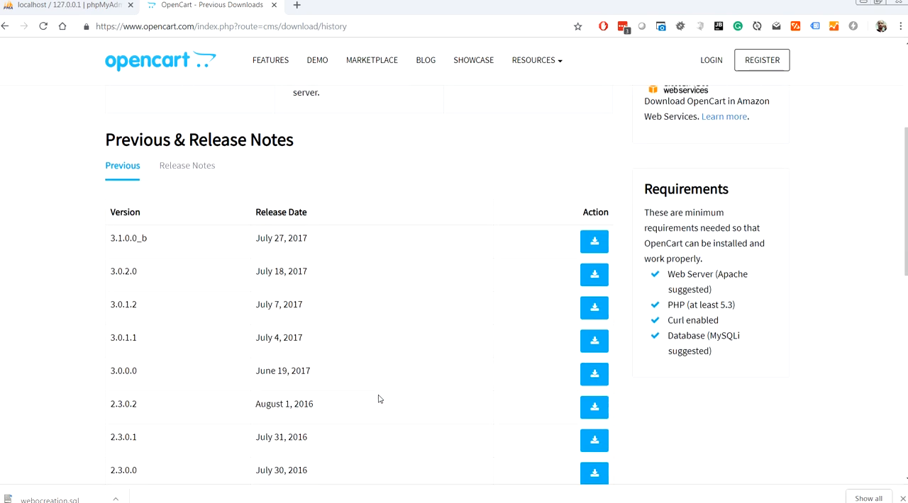
mouse_move(305, 260)
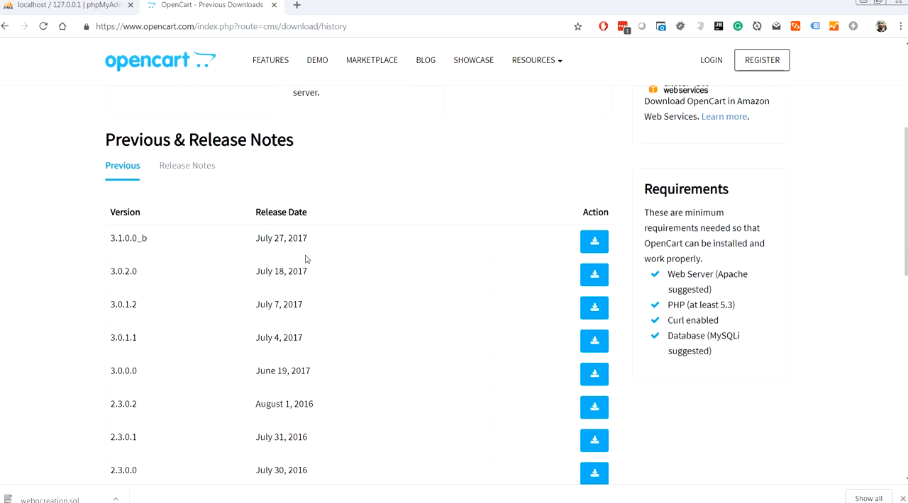
mouse_move(137, 309)
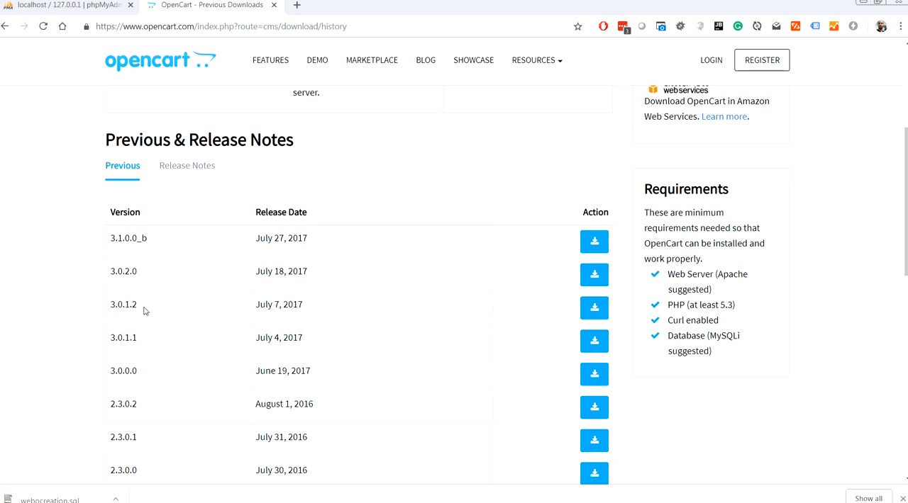
mouse_move(124, 271)
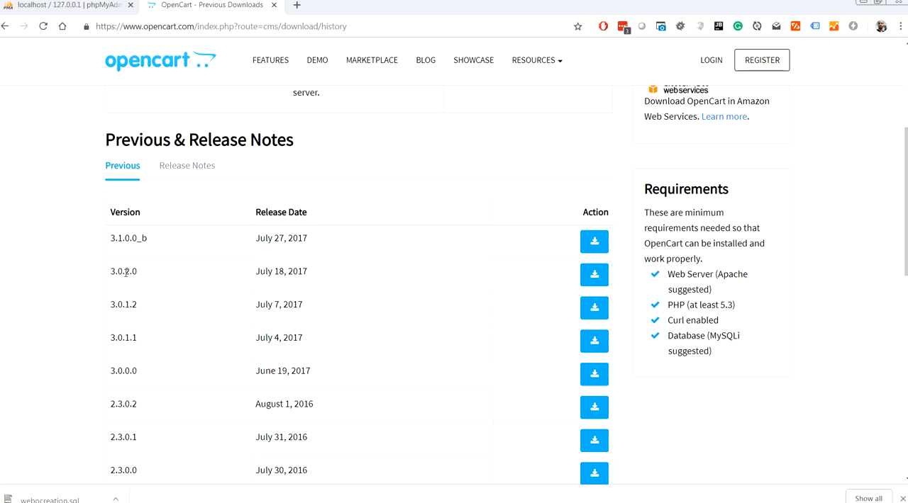
mouse_move(201, 261)
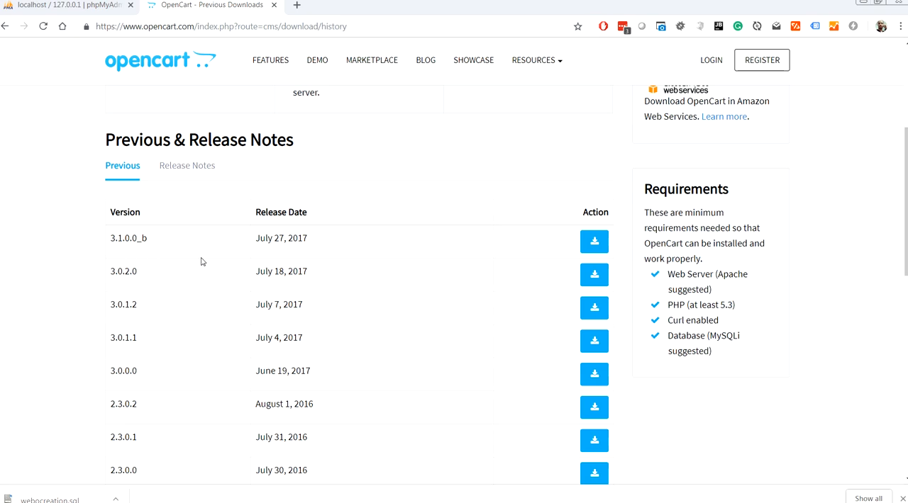
mouse_move(238, 240)
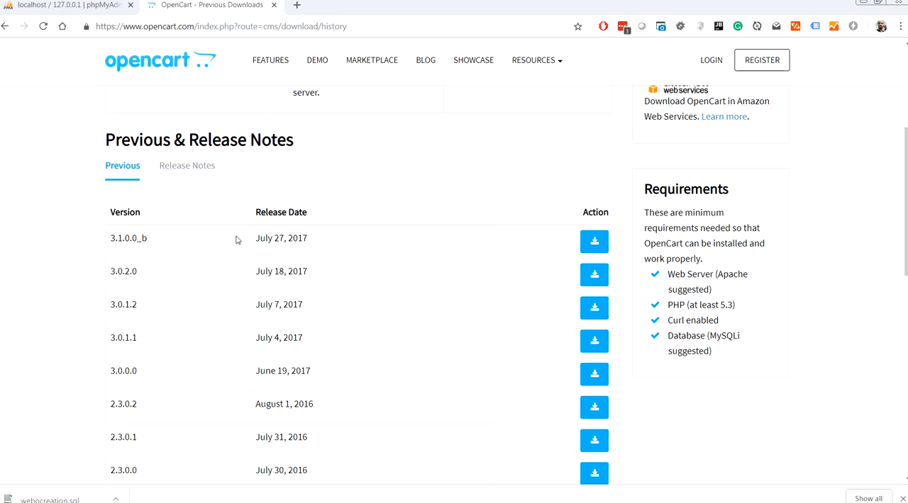
mouse_move(559, 298)
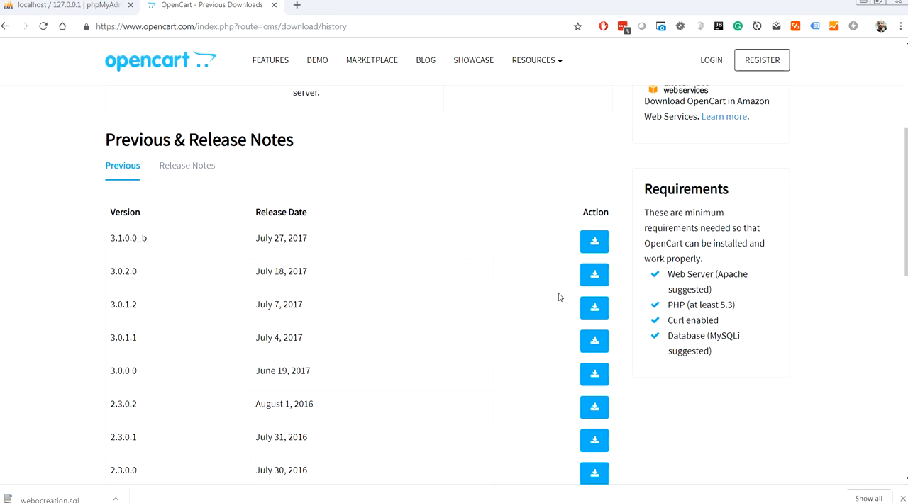
left_click(594, 275)
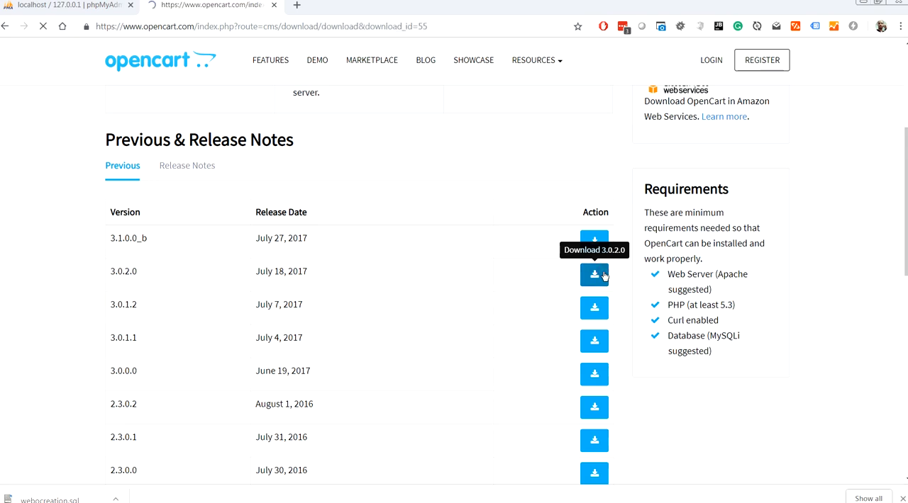
left_click(593, 276)
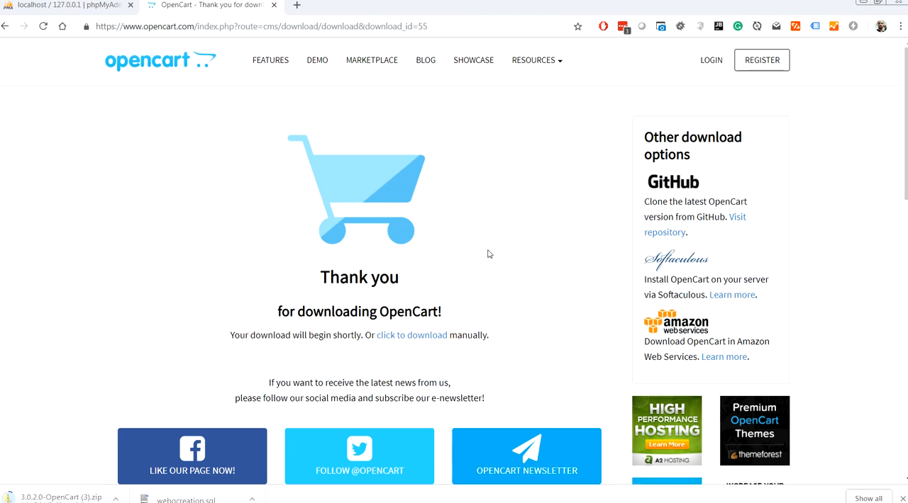
mouse_move(318, 187)
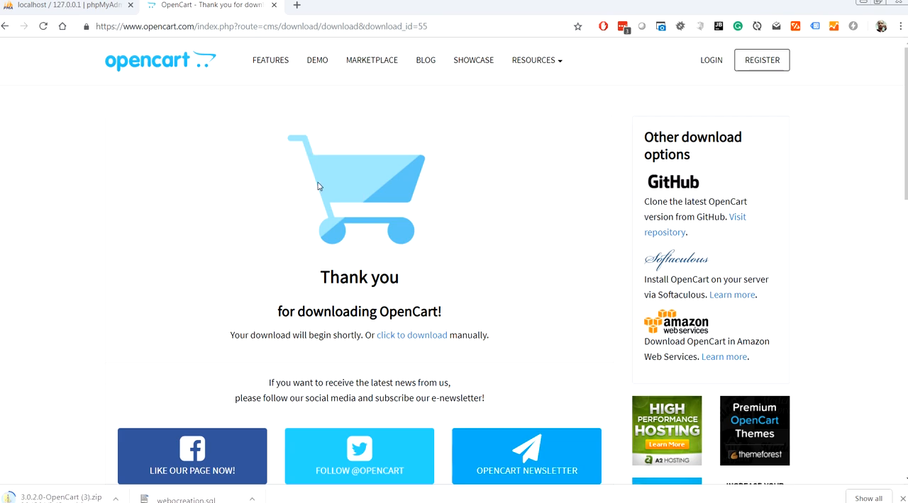
- Create a new empty database named webocreation from the phpMyAdmin Databases list
left_click(68, 6)
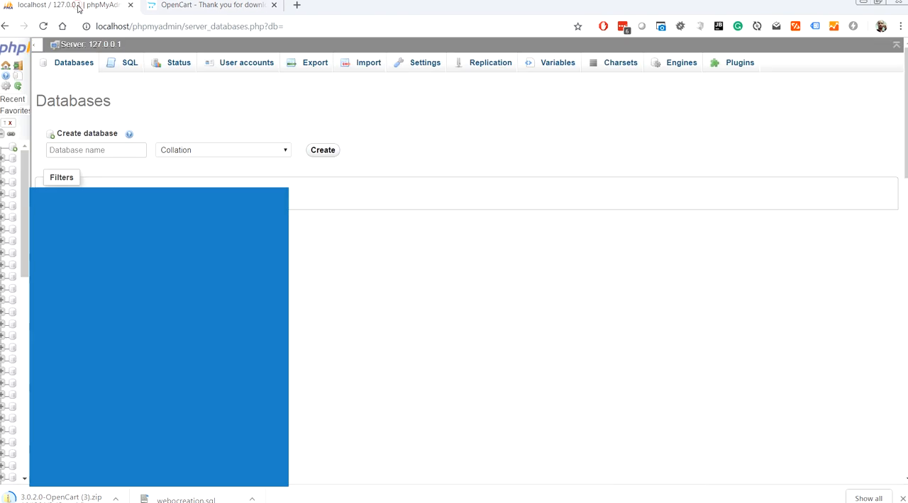
left_click(97, 150)
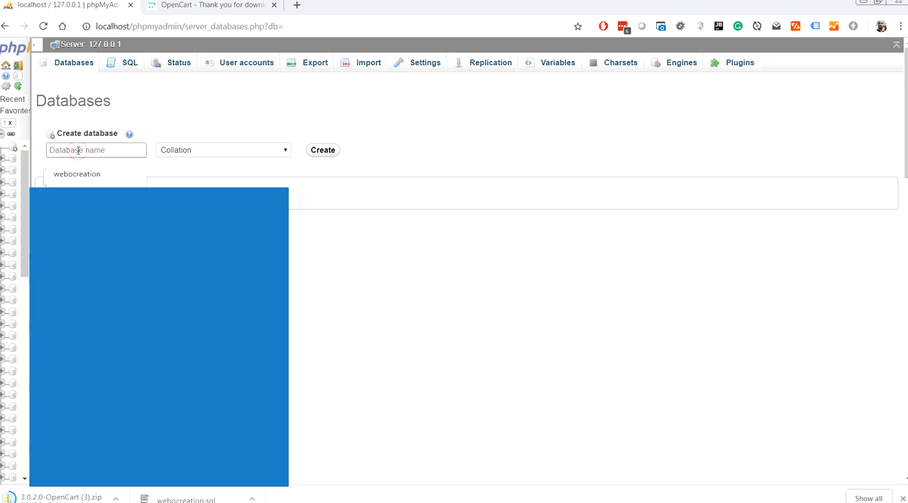
type("webod")
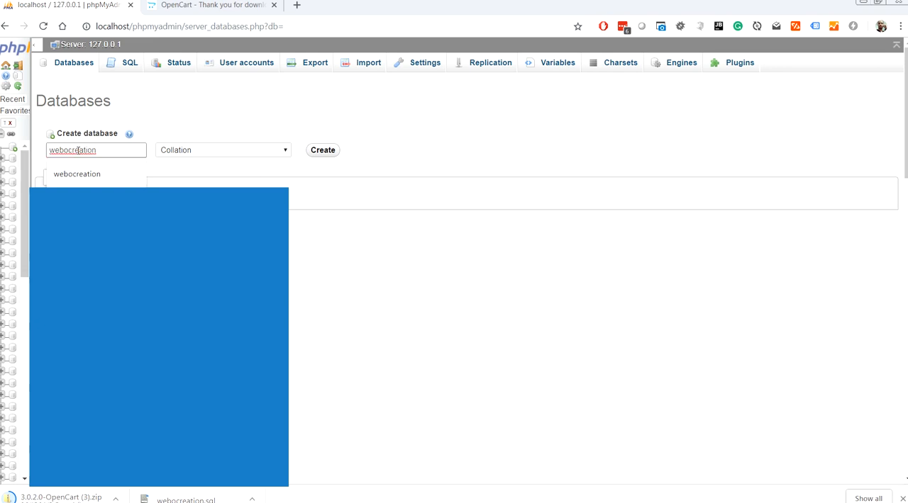
left_click(323, 150)
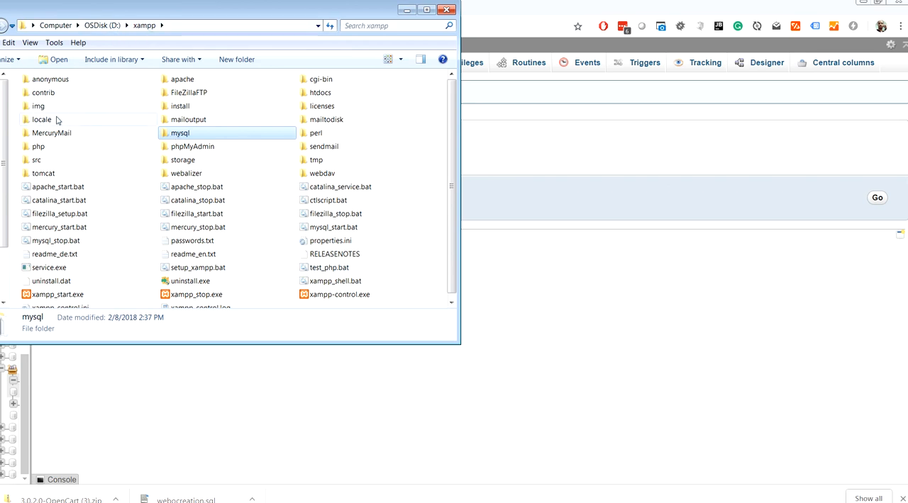
- Add a new folder named webocreation inside D:\xampp\htdocs
left_click(41, 120)
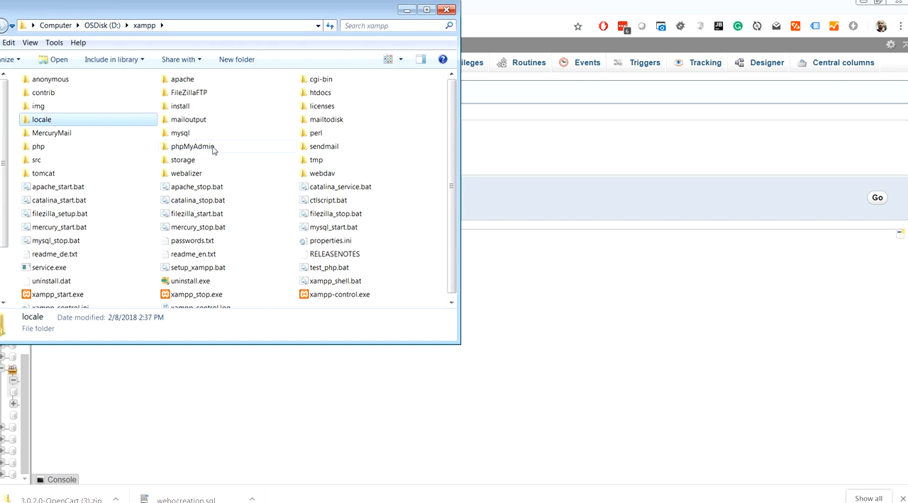
left_click(321, 92)
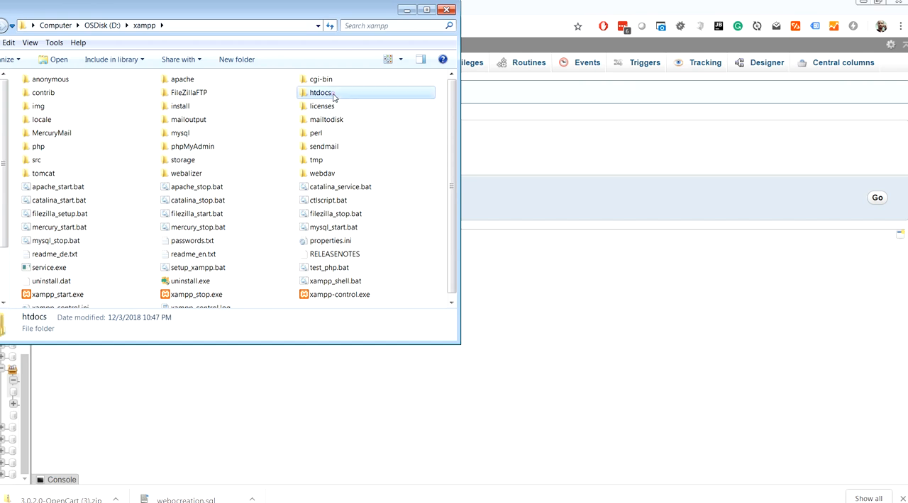
double_click(321, 92)
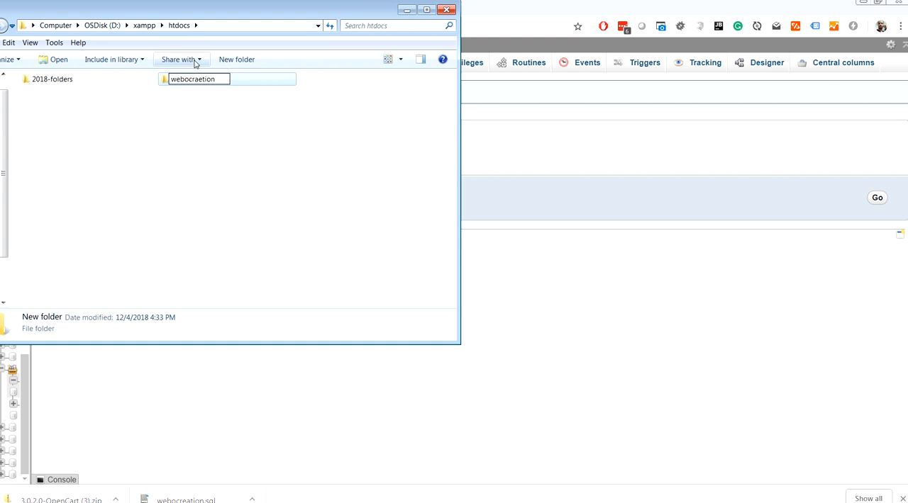
type("webocreation")
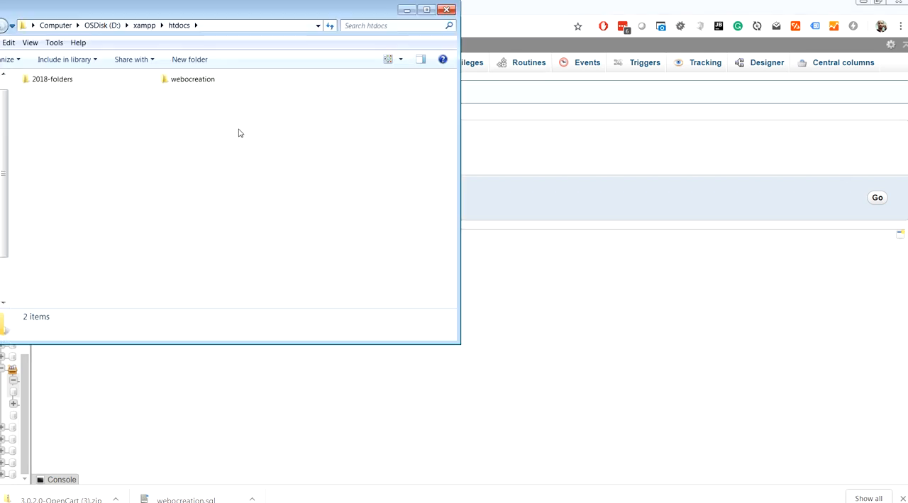
- Create a backup folder in webocreation and extract the OpenCart 3.0.2.0 zip into it
double_click(193, 80)
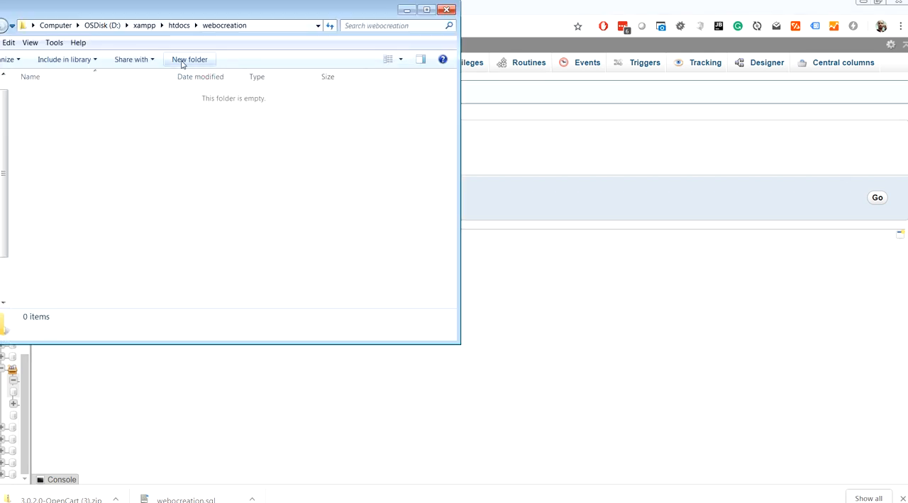
type("backup")
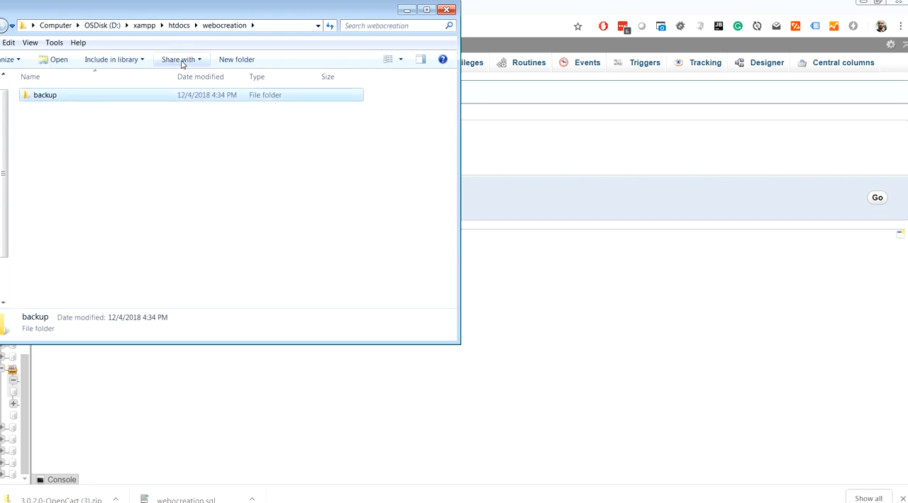
double_click(46, 94)
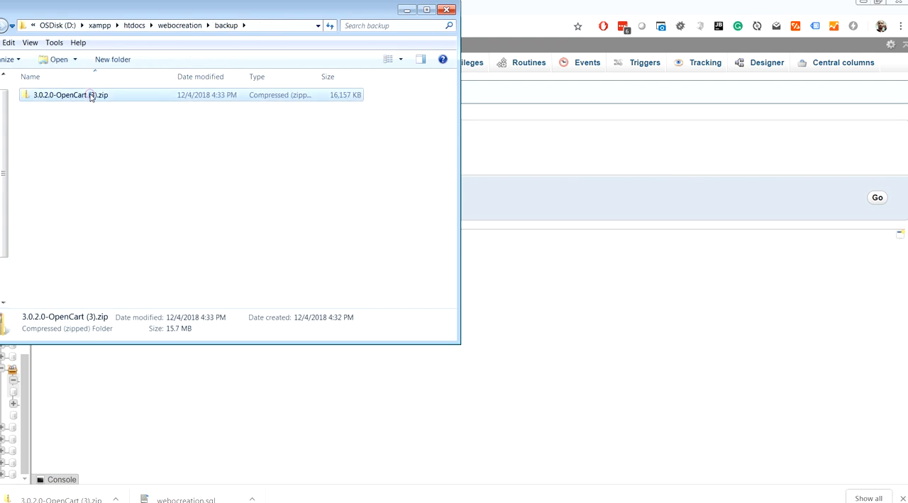
right_click(71, 93)
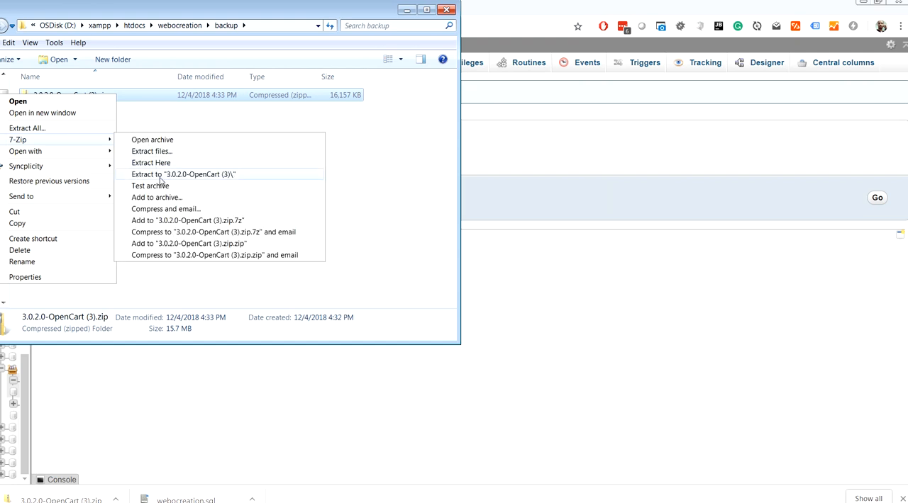
left_click(183, 174)
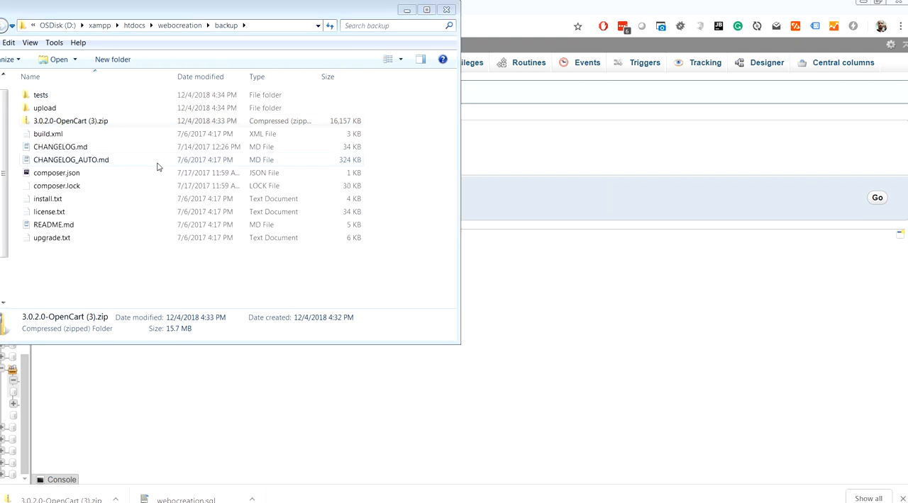
- Open the extracted upload folder and view its admin, catalog, image, install and system contents
left_click(45, 108)
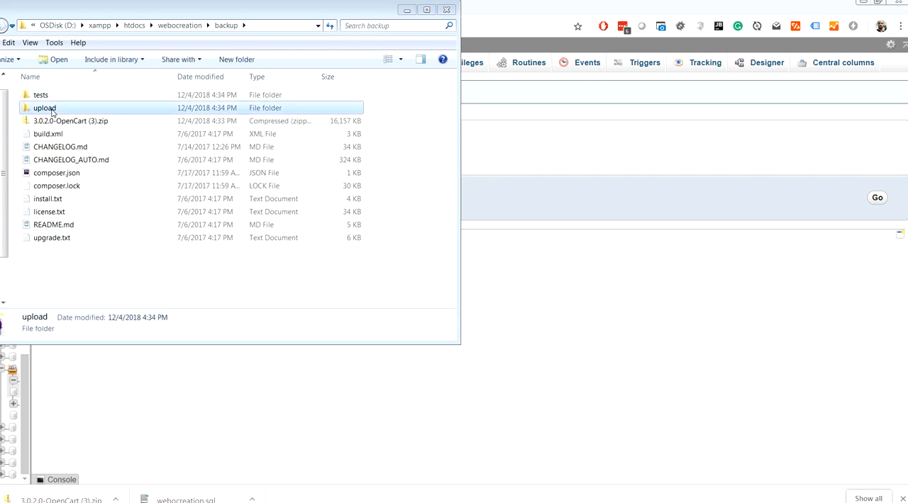
double_click(44, 108)
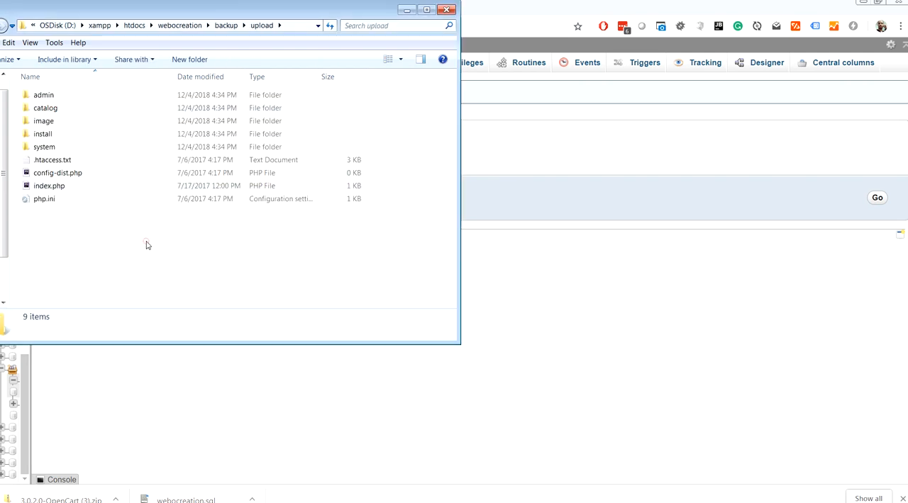
key("ctrl+a")
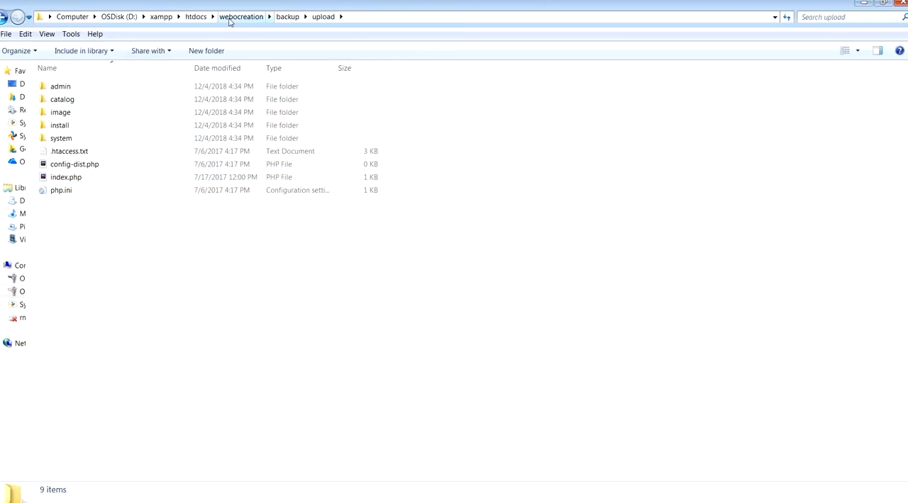
- Go up from upload to the webocreation folder to move the files there
left_click(242, 17)
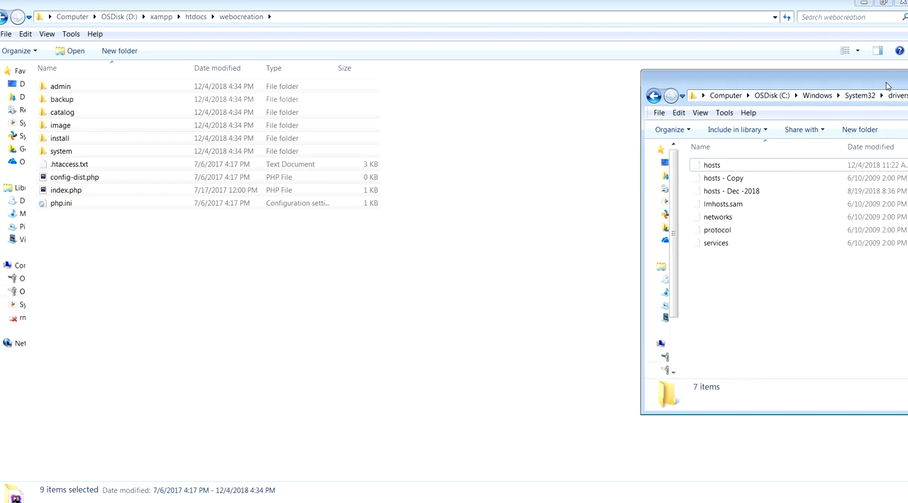
- Open the hosts file in the drivers etc folder with Notepad via Open with
left_click_drag(773, 84, 241, 34)
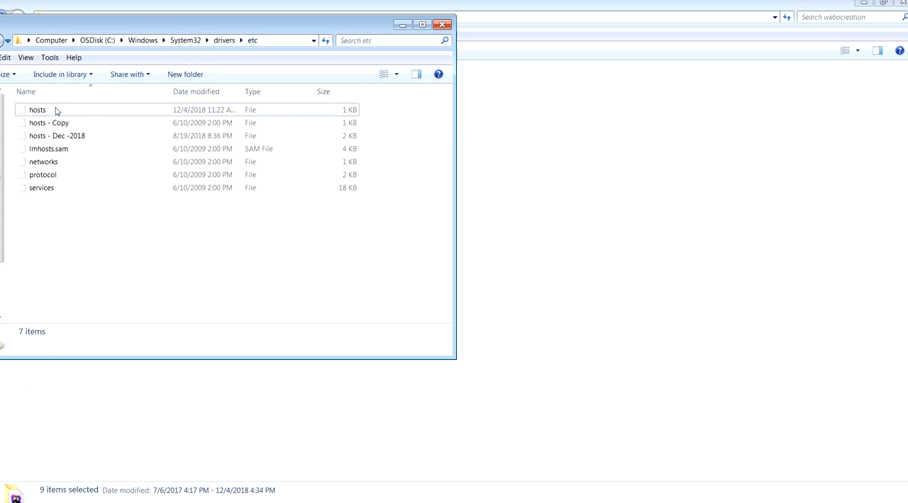
right_click(37, 109)
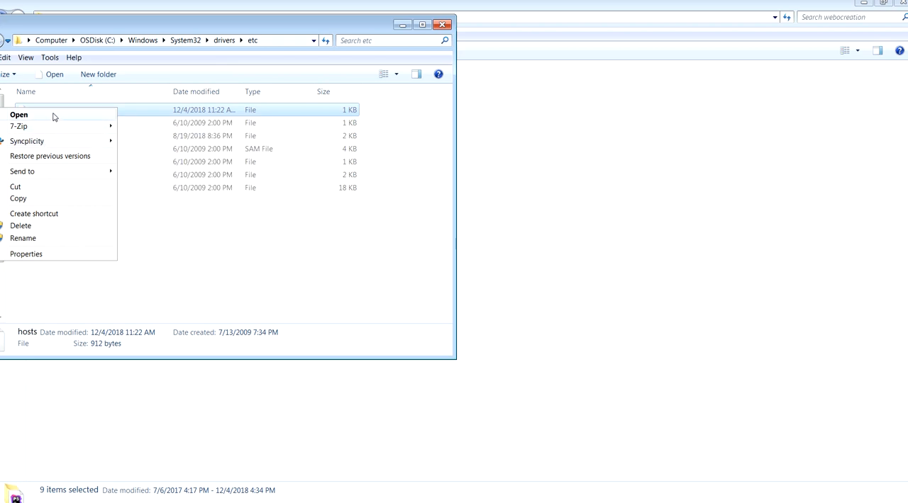
left_click(19, 114)
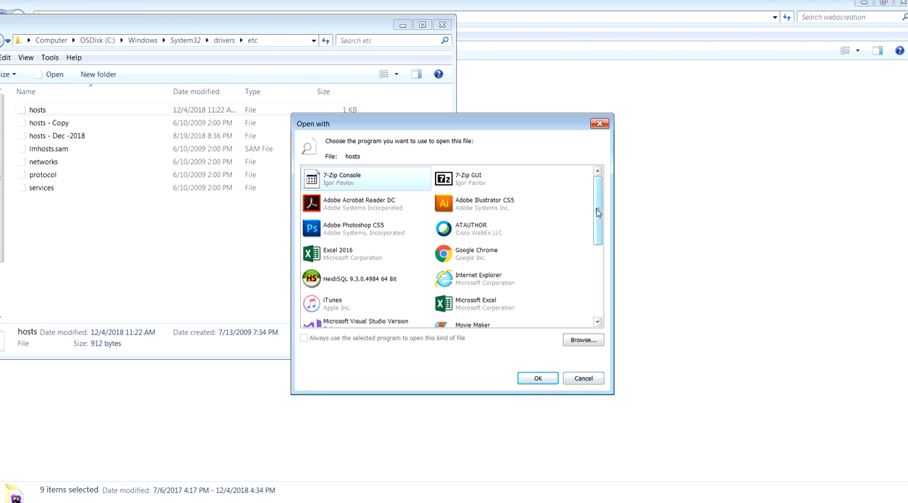
scroll("down", 3)
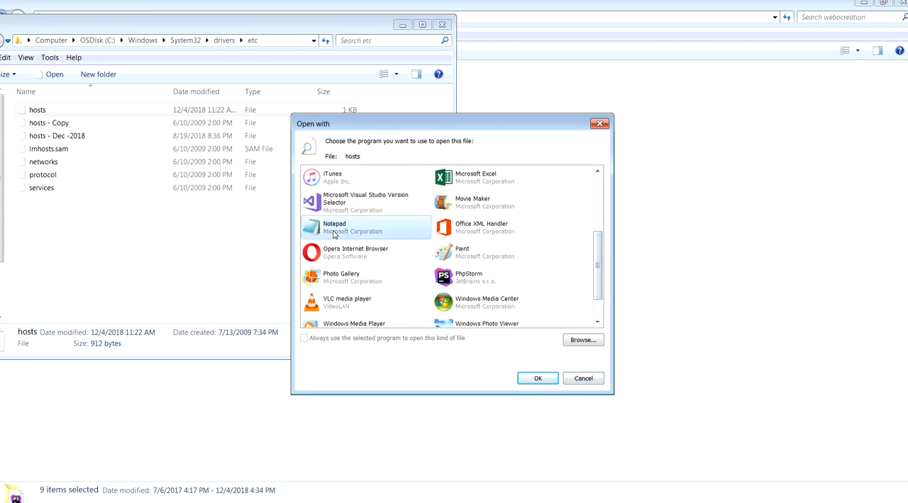
left_click(581, 377)
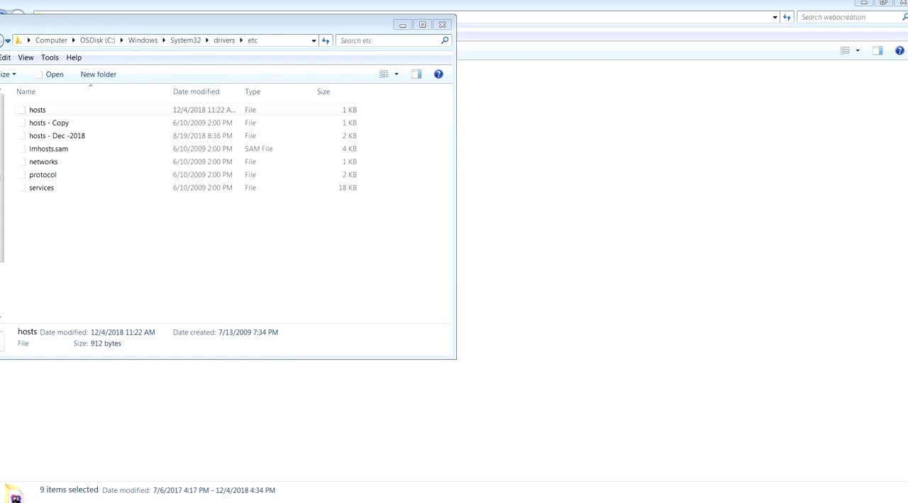
- View the 127.0.0.1 webocreation.loc line in hosts in Notepad, then close it
double_click(37, 109)
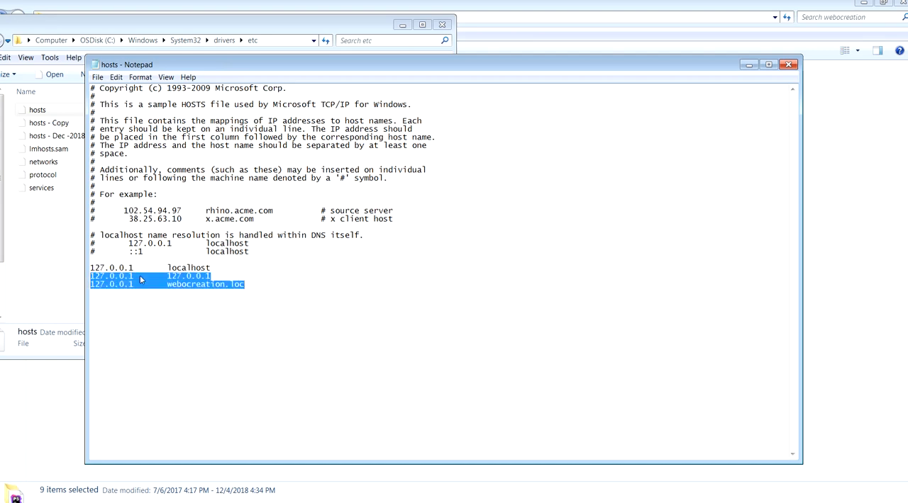
left_click(787, 64)
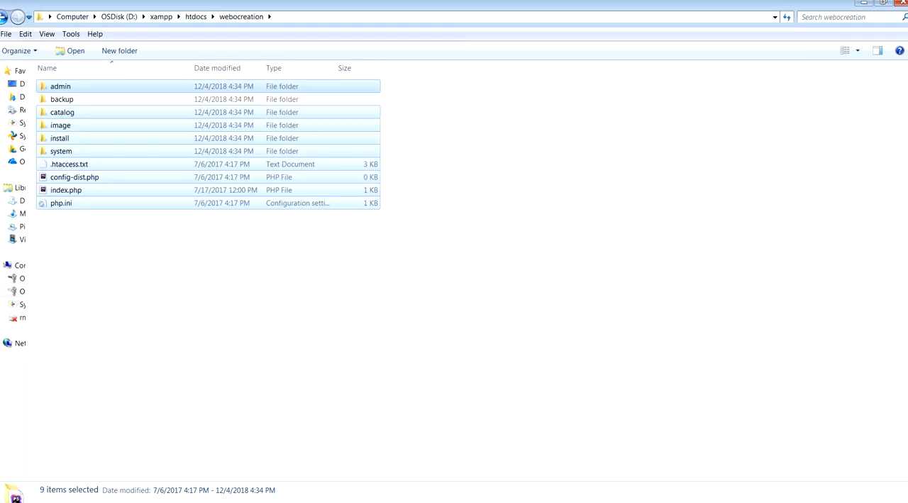
mouse_move(247, 256)
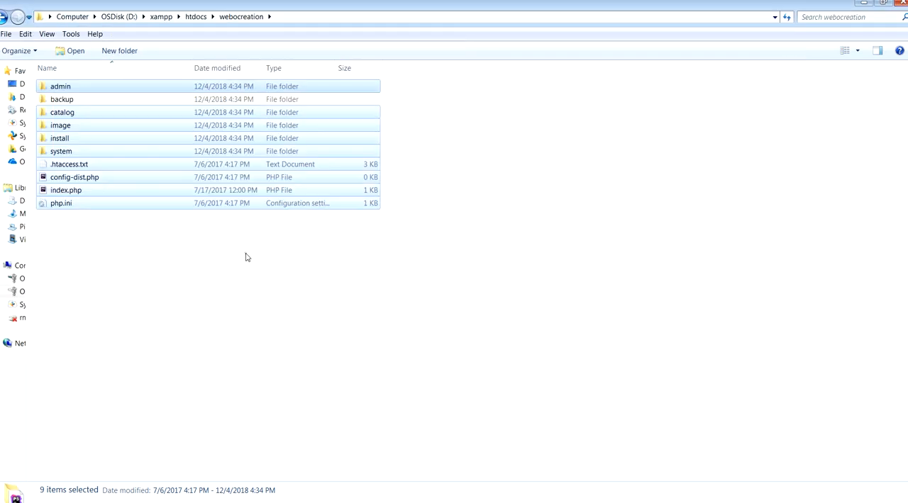
- Open httpd-vhosts.conf from D:\xampp\apache\conf\extra to view the webocreation.loc virtual host
left_click(160, 17)
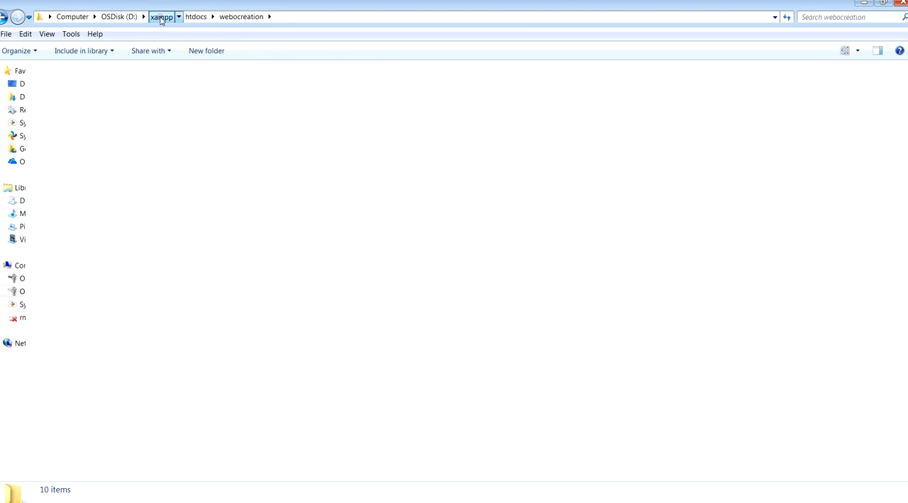
left_click(161, 17)
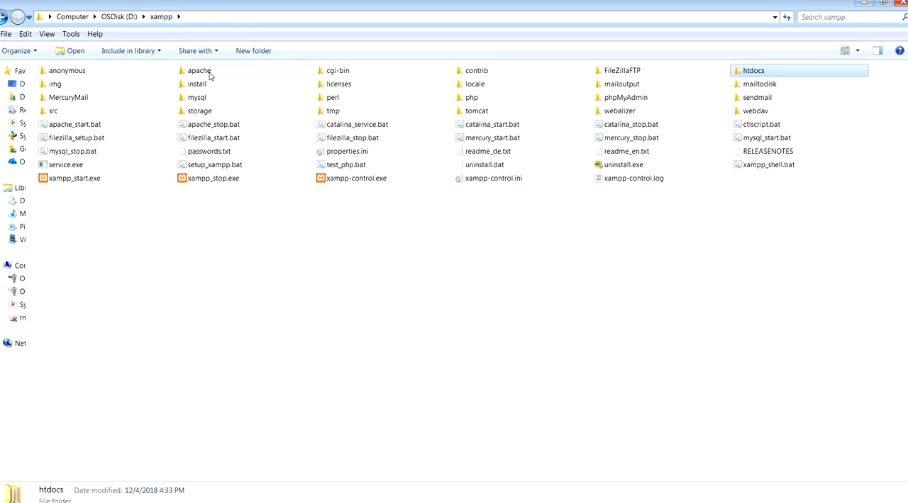
double_click(198, 71)
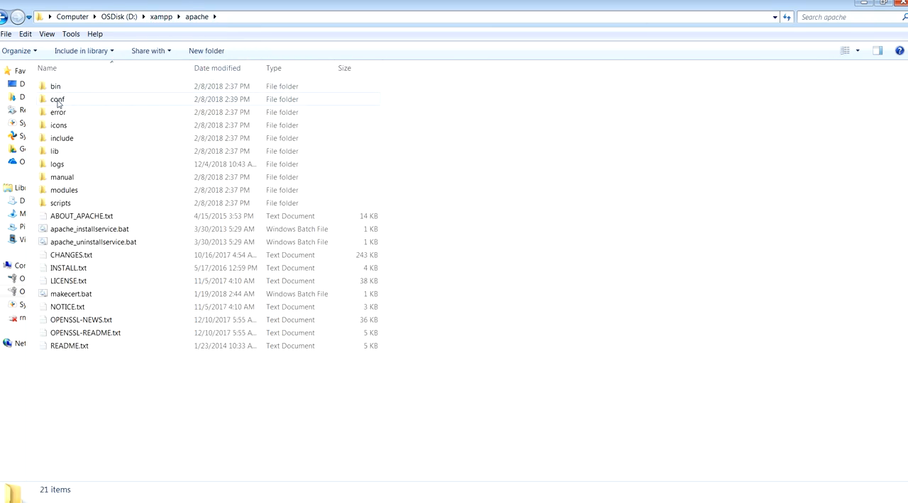
double_click(57, 99)
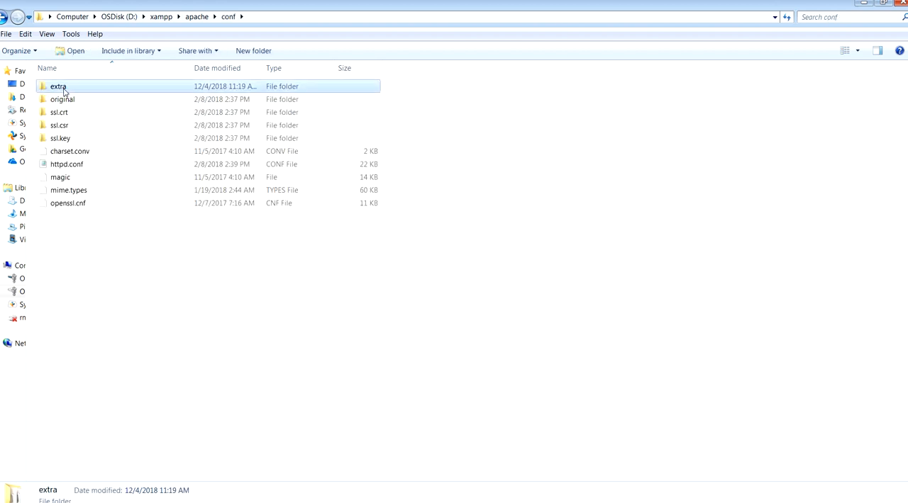
double_click(58, 86)
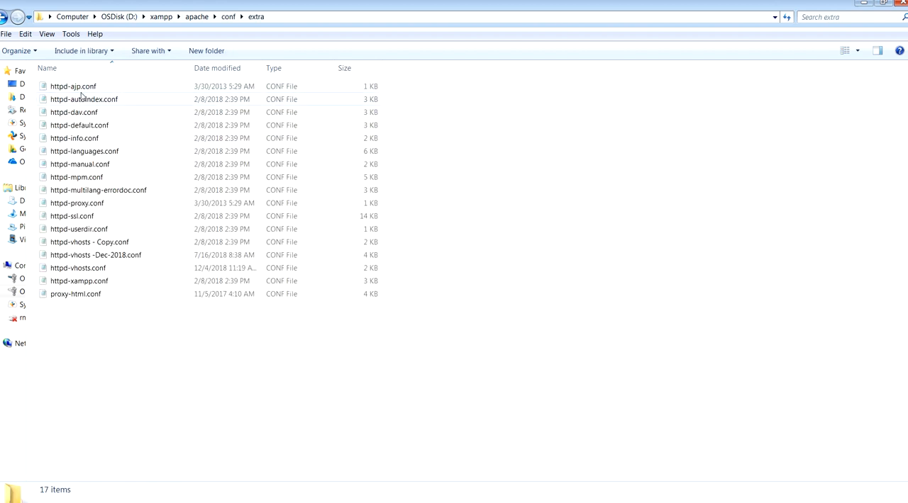
left_click(71, 216)
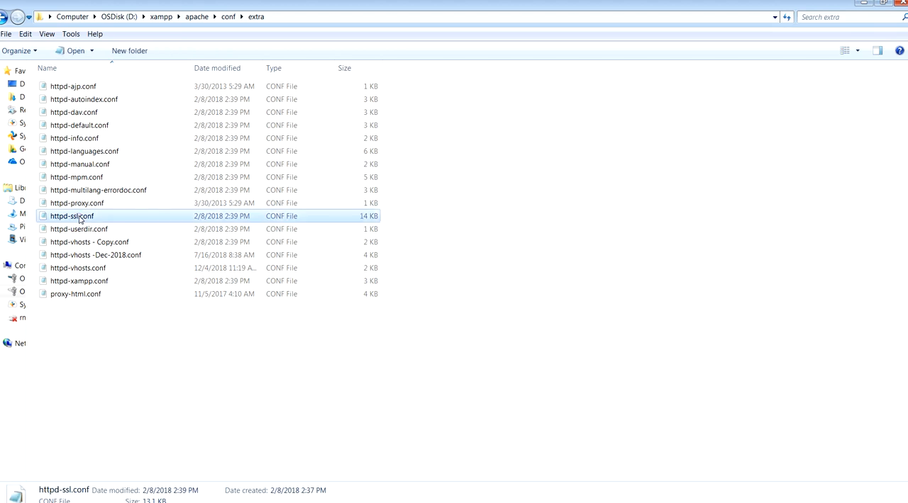
double_click(77, 266)
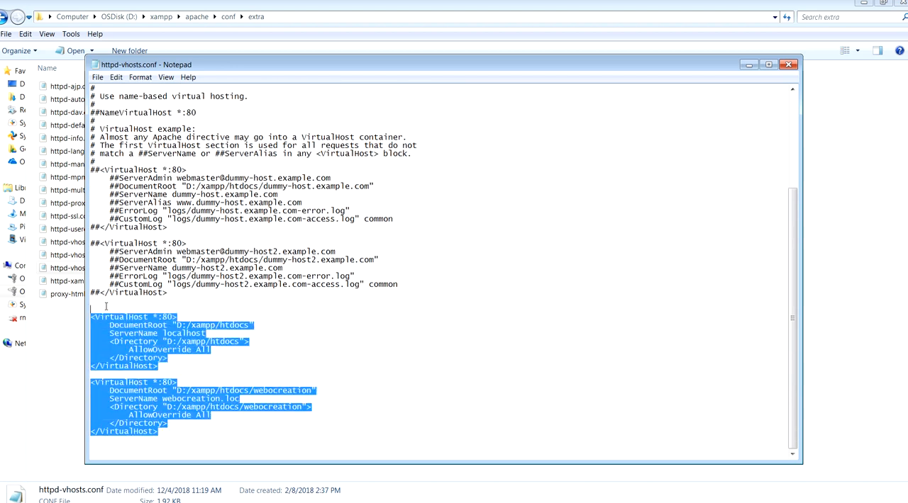
left_click(178, 359)
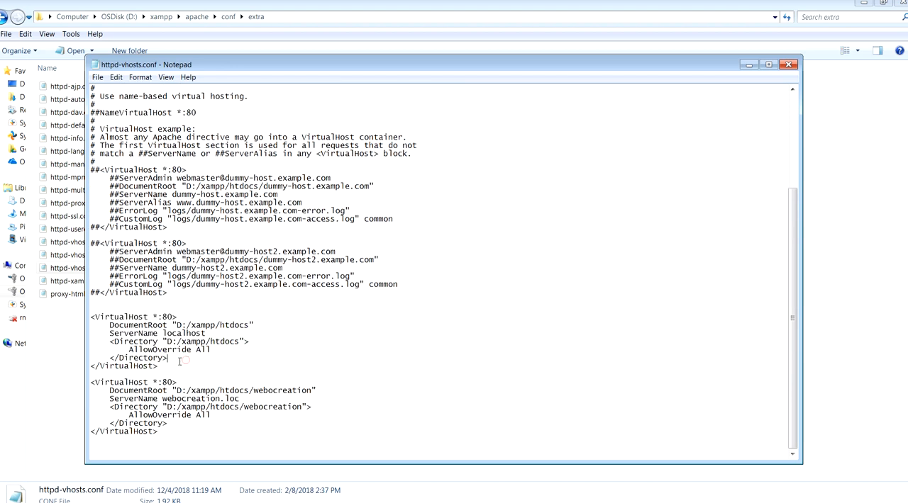
left_click_drag(91, 317, 167, 366)
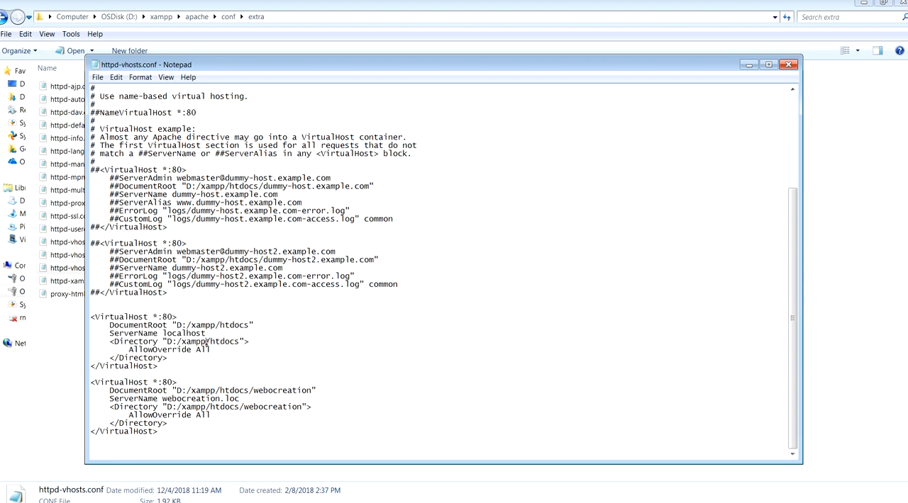
double_click(221, 340)
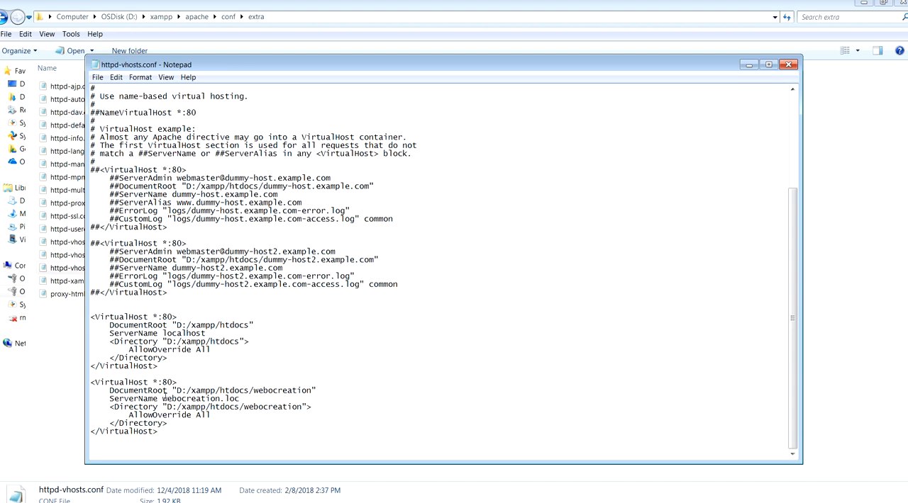
double_click(201, 398)
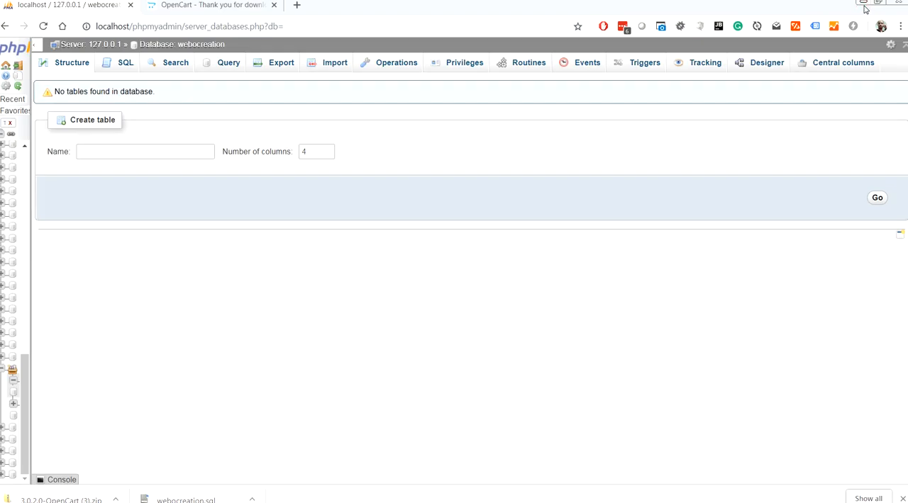
- Switch back to the OpenCart download thank-you tab
left_click(206, 6)
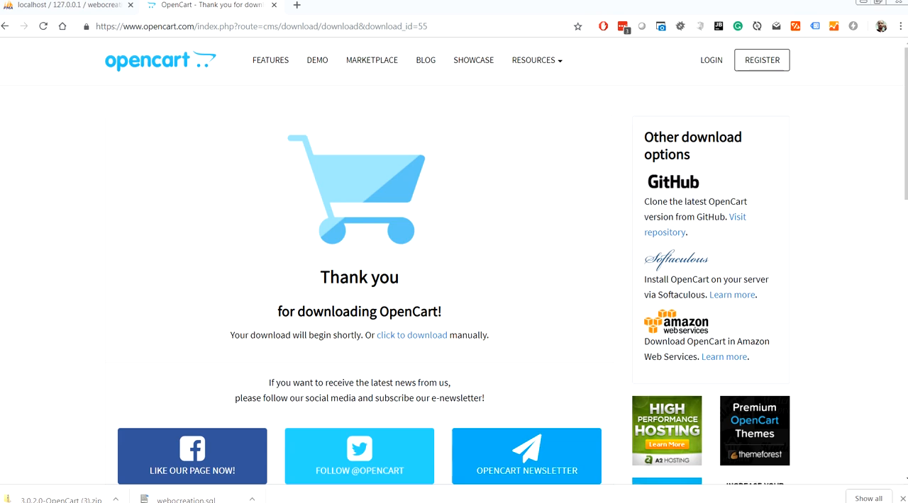
mouse_move(902, 125)
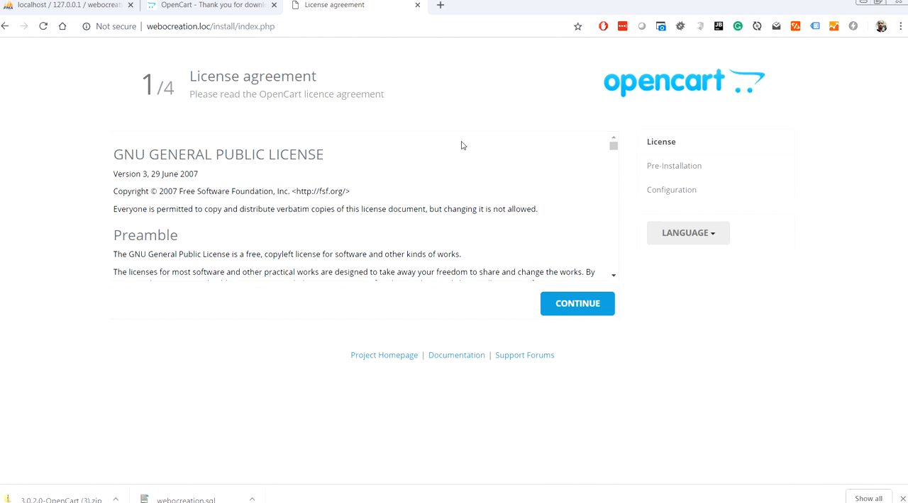
mouse_move(278, 371)
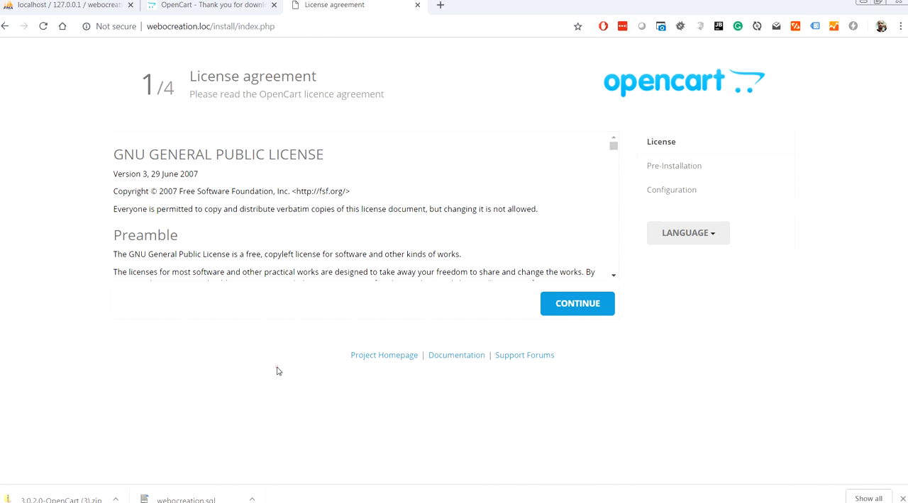
left_click(577, 303)
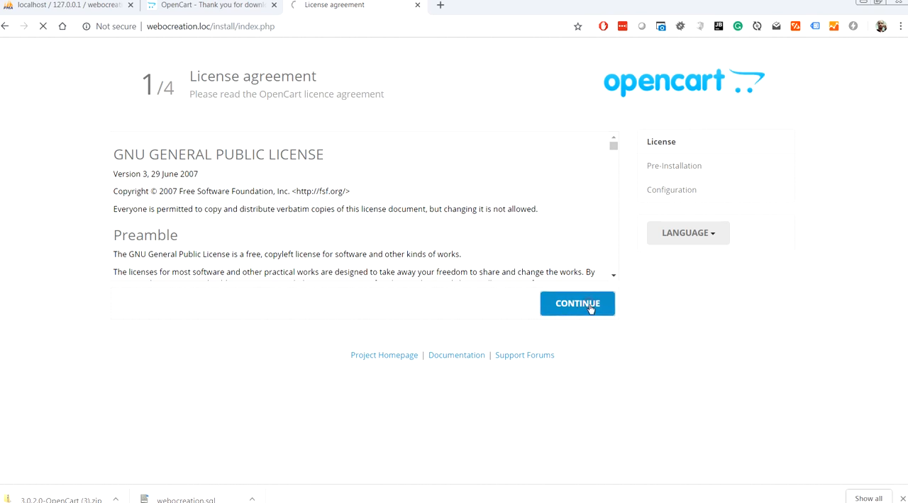
left_click(578, 304)
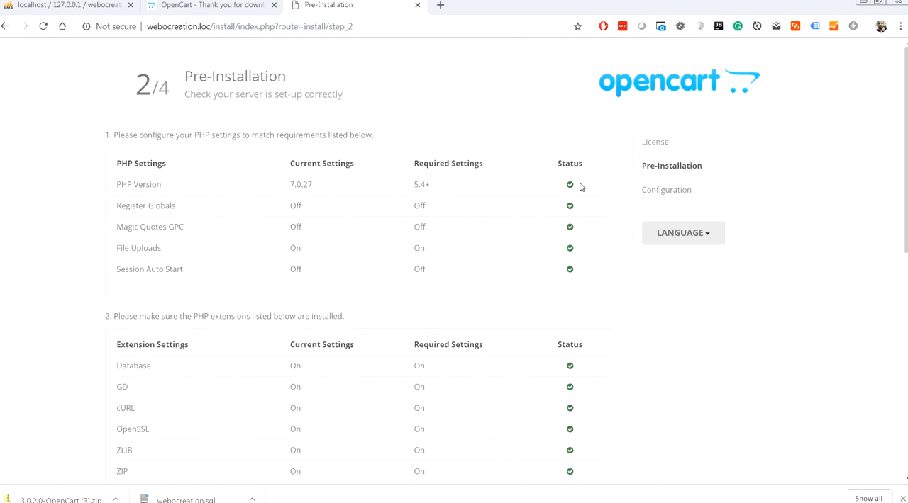
mouse_move(571, 300)
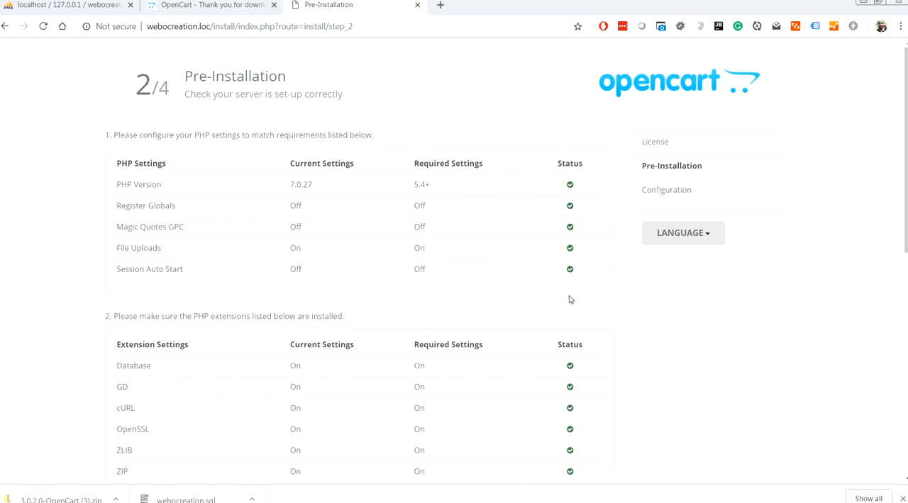
scroll("down", 3)
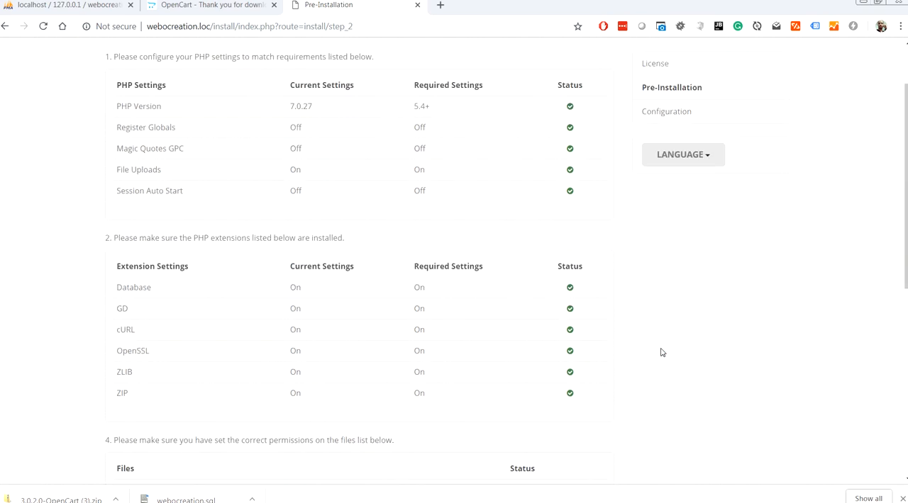
scroll("down", 3)
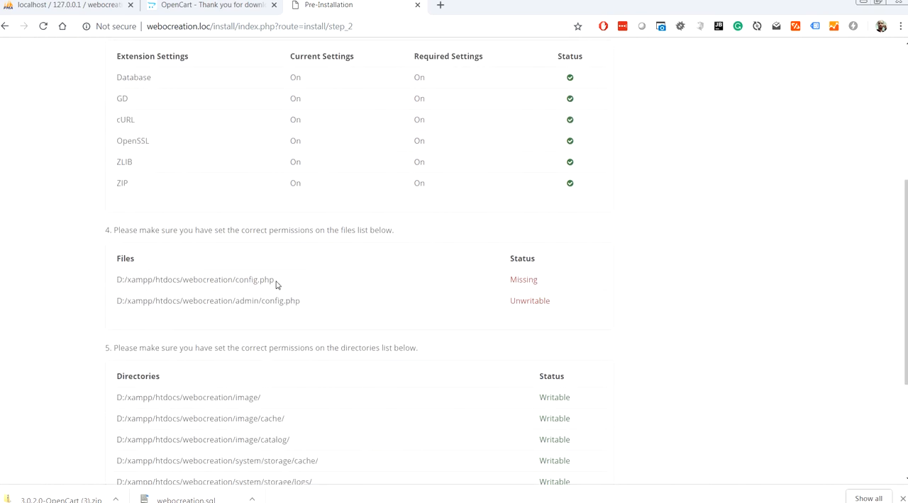
double_click(207, 279)
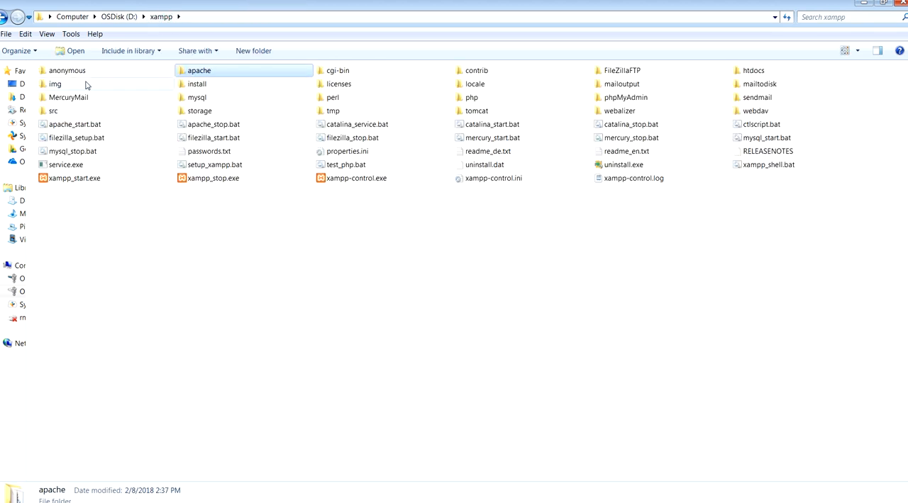
mouse_move(443, 88)
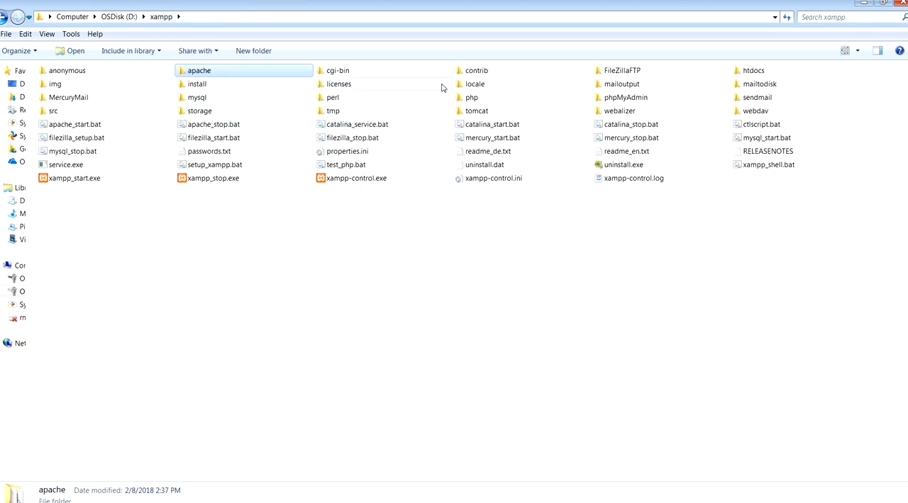
- Create an empty config.php next to config-dist.php in D:\xampp\htdocs\webocreation and select it
left_click(753, 71)
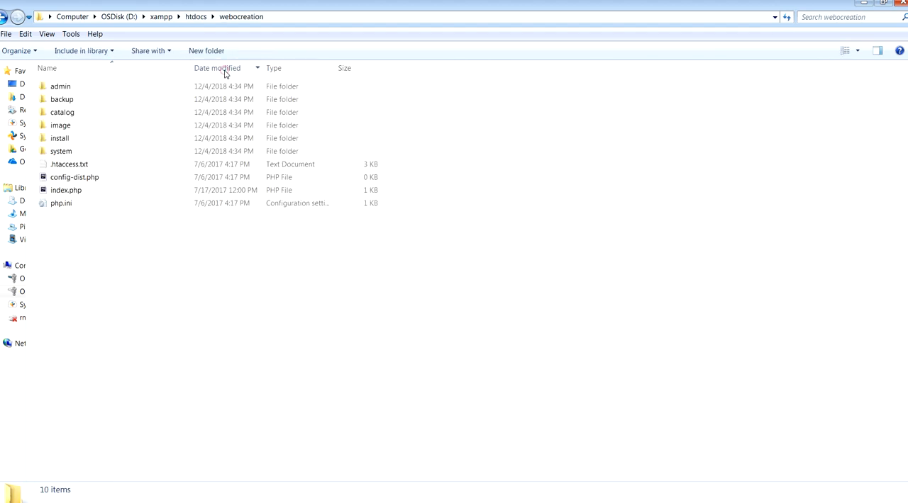
left_click(74, 176)
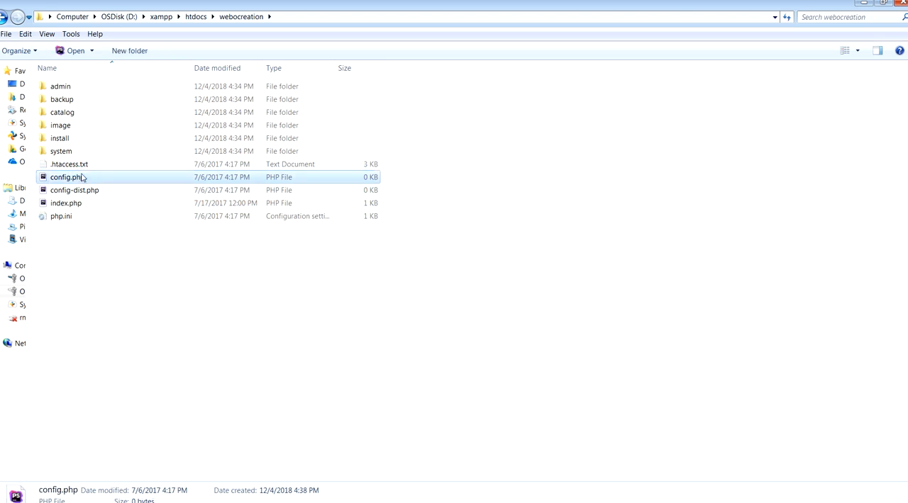
left_click(74, 190)
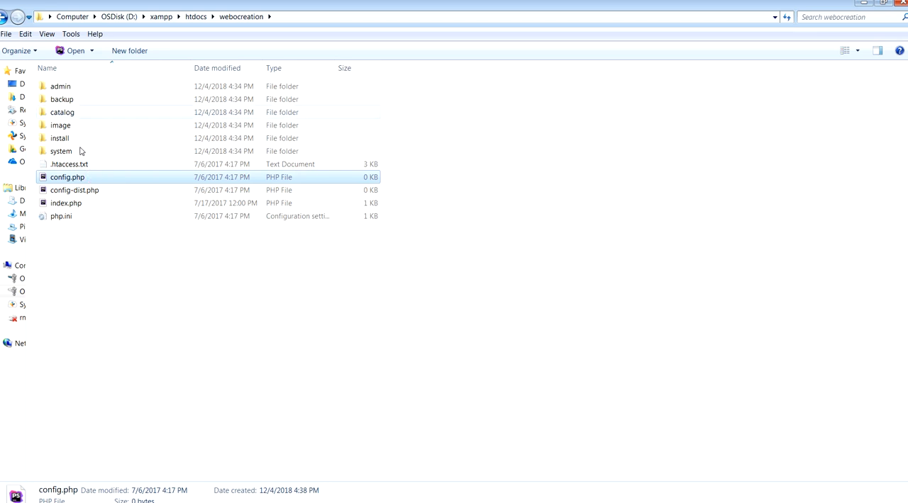
double_click(60, 85)
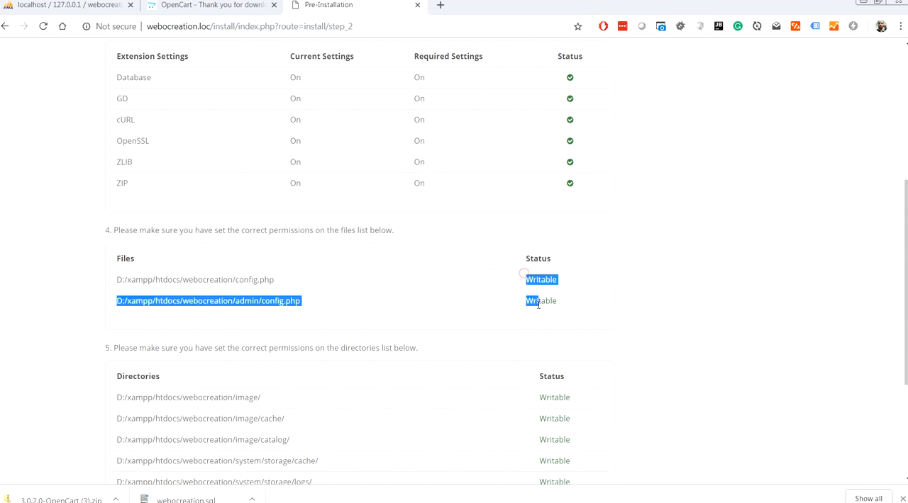
- Confirm every pre-installation item shows Writable and continue to the configuration step
scroll("down", 3)
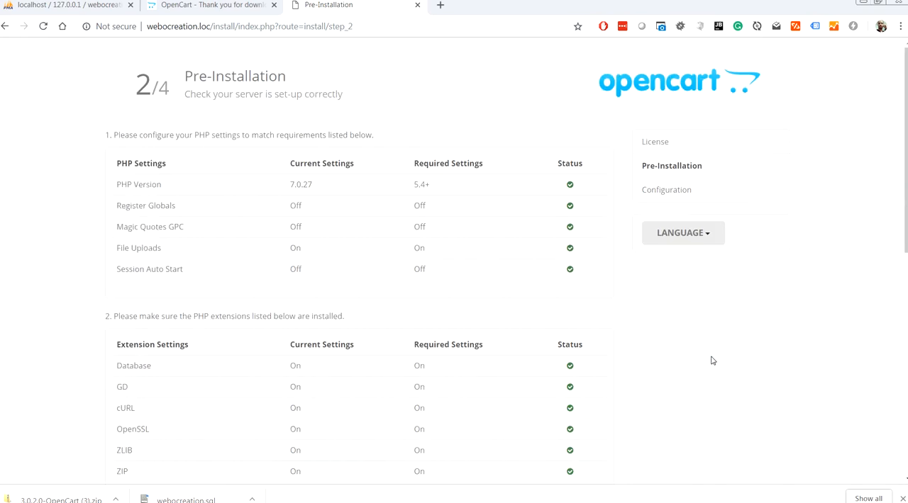
scroll("down", 3)
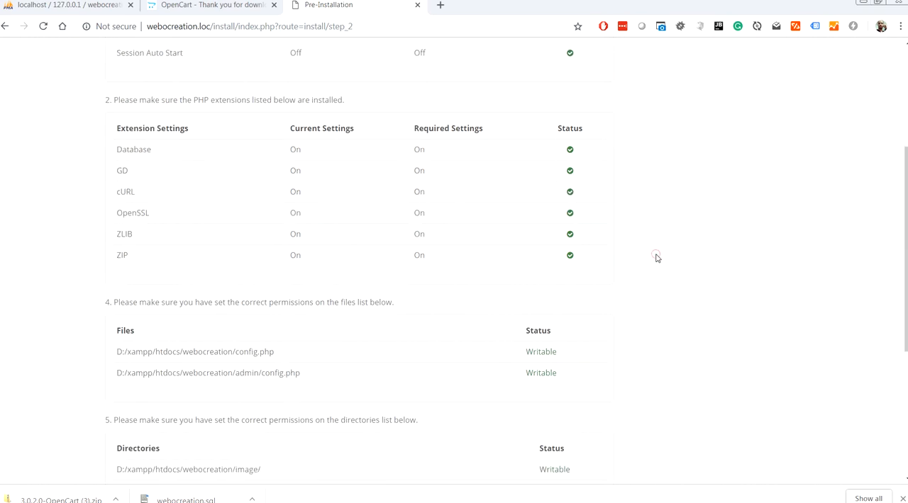
scroll("down", 3)
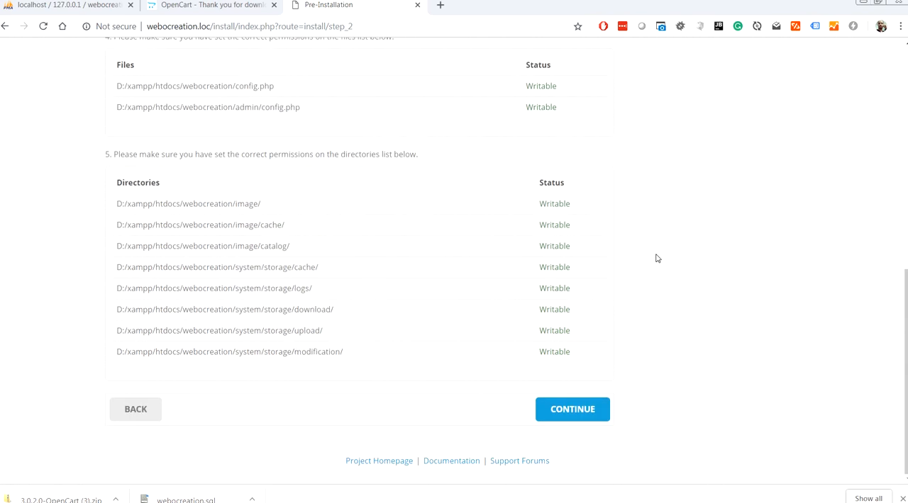
left_click(572, 409)
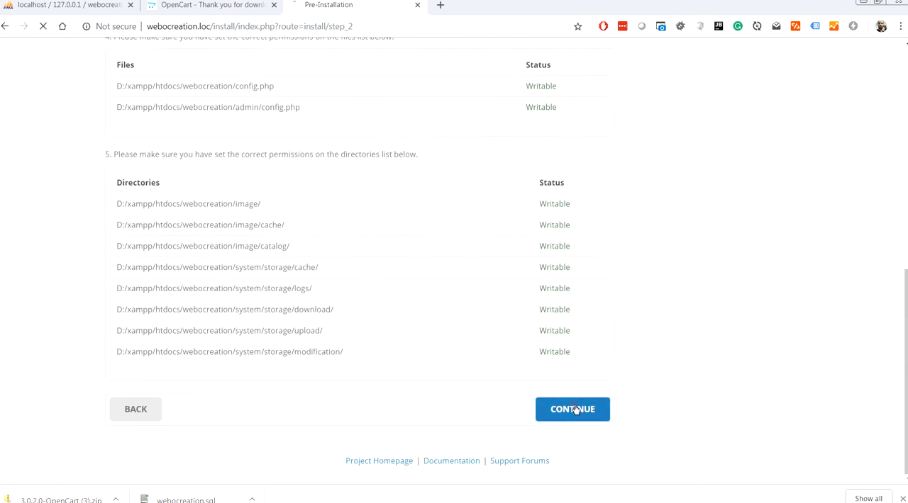
left_click(573, 408)
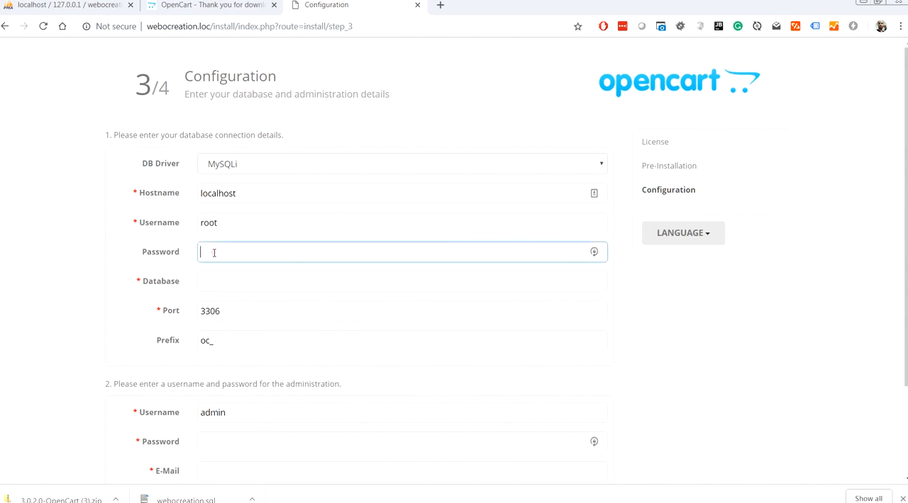
- Enter database 'webocreation', the admin password and the gmail.com administrator e-mail
type("webocreation")
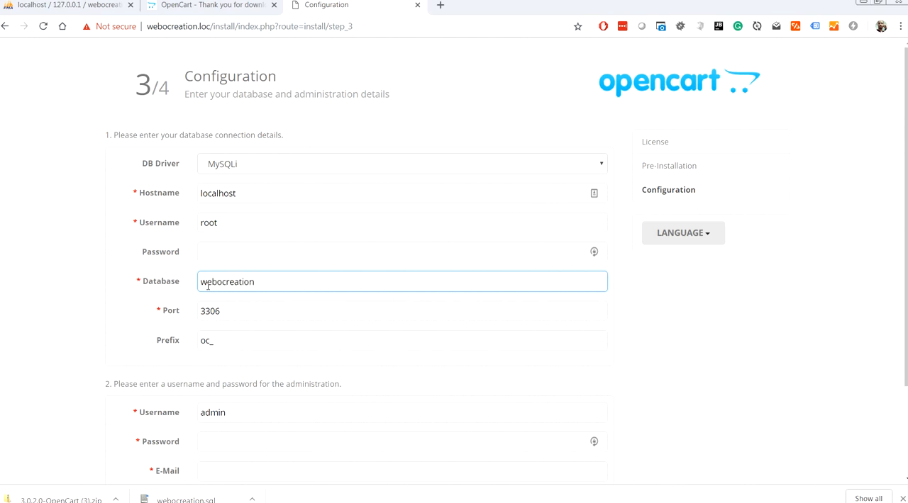
scroll("down", 3)
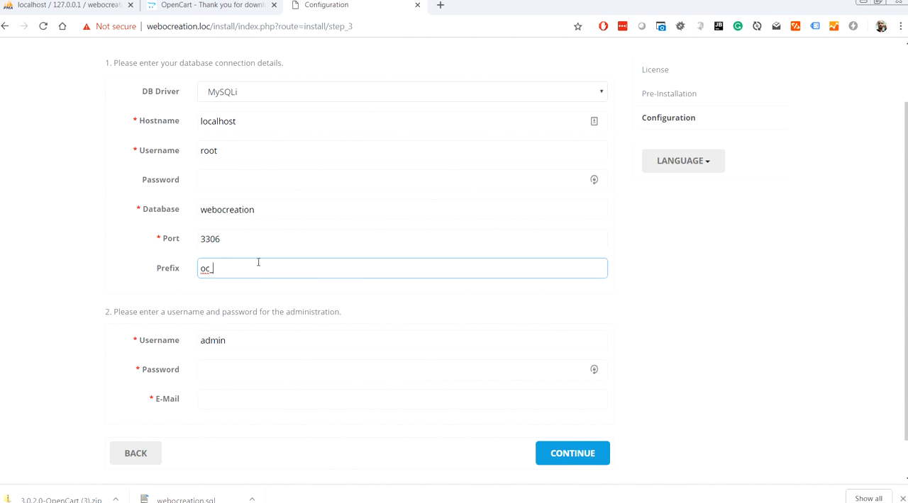
mouse_move(201, 363)
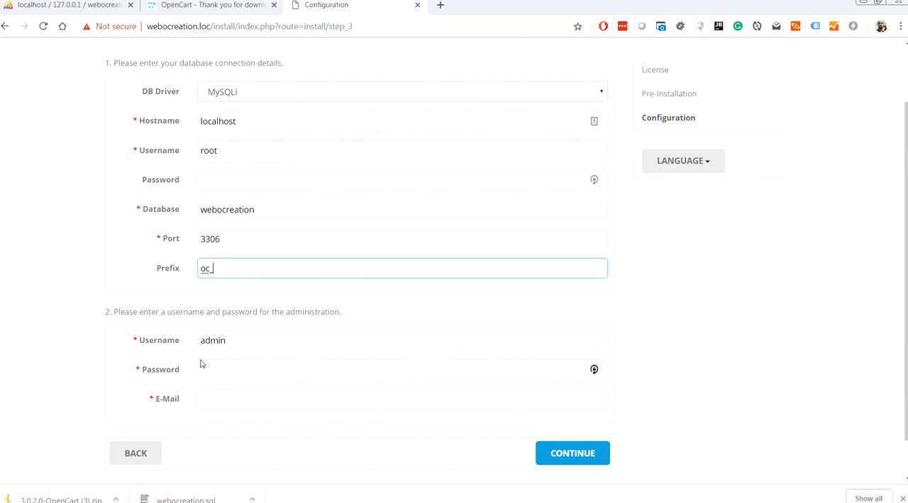
left_click(400, 369)
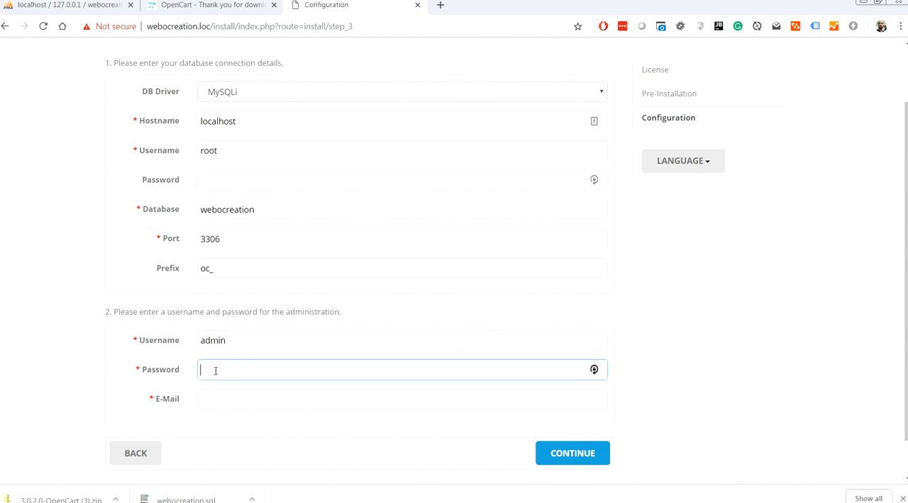
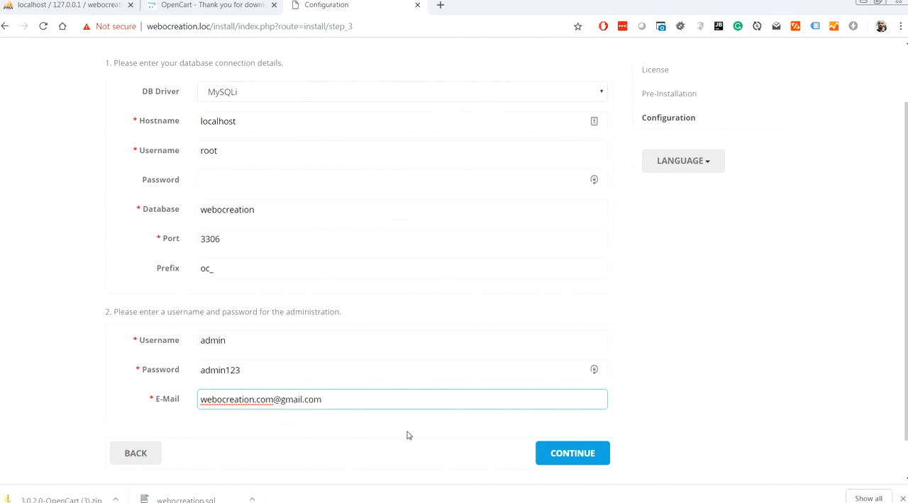
- Run the installation to the complete page and highlight the delete-install-directory reminder
left_click(573, 453)
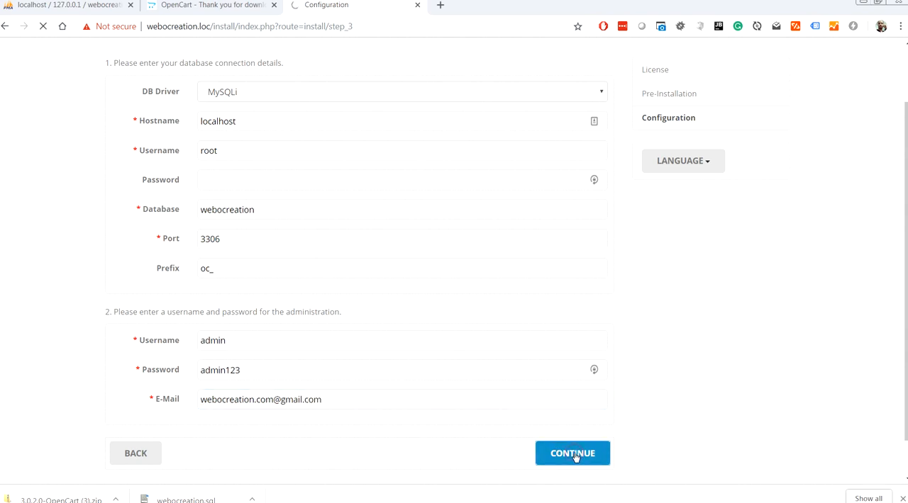
left_click(572, 454)
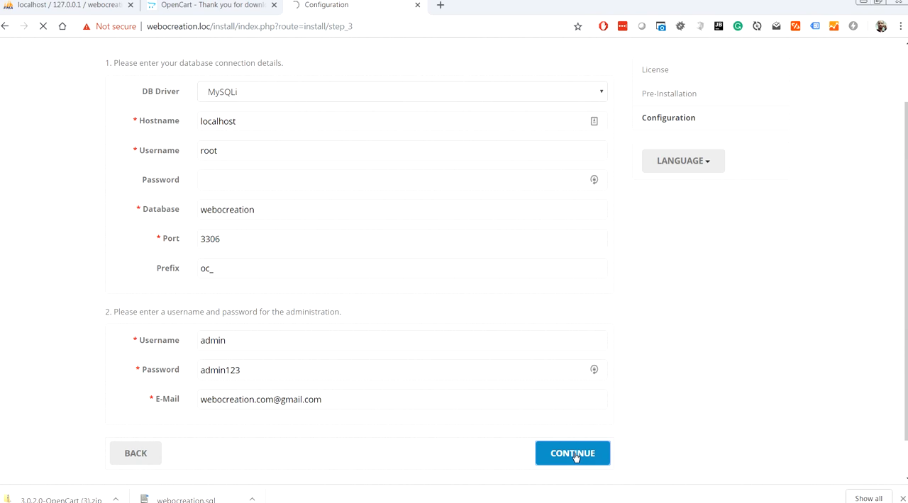
left_click(573, 454)
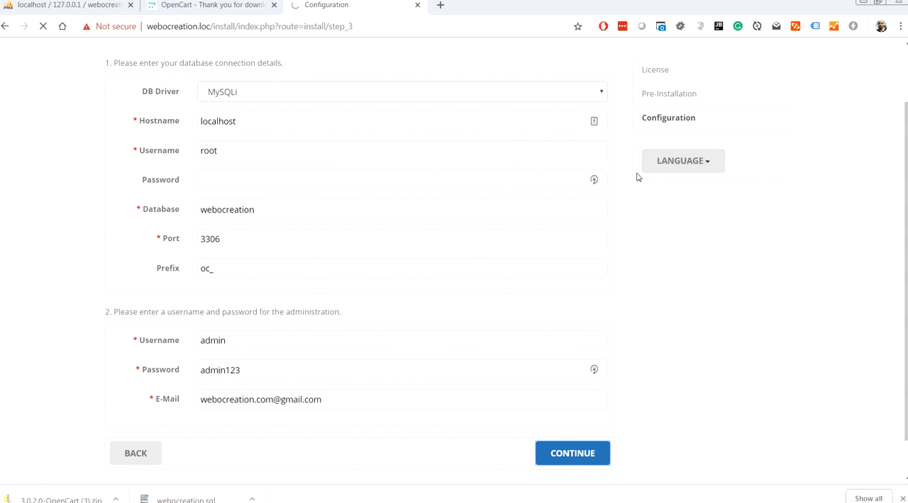
left_click(573, 454)
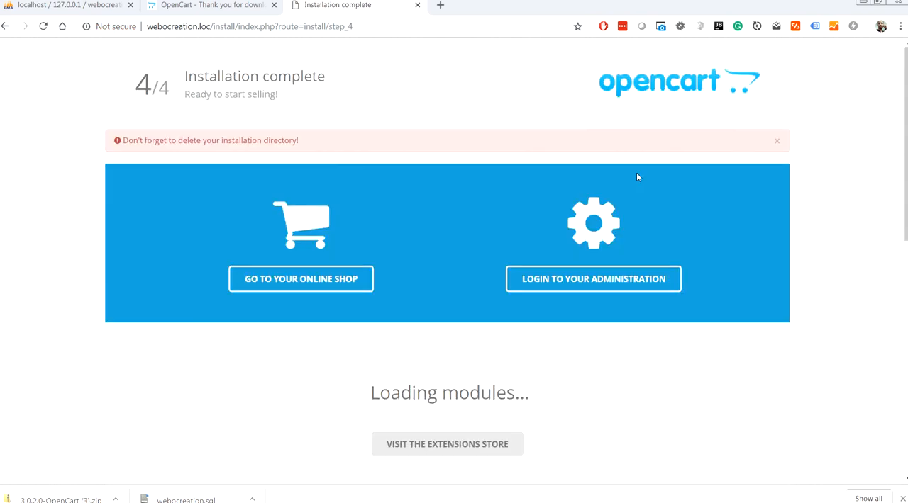
mouse_move(346, 139)
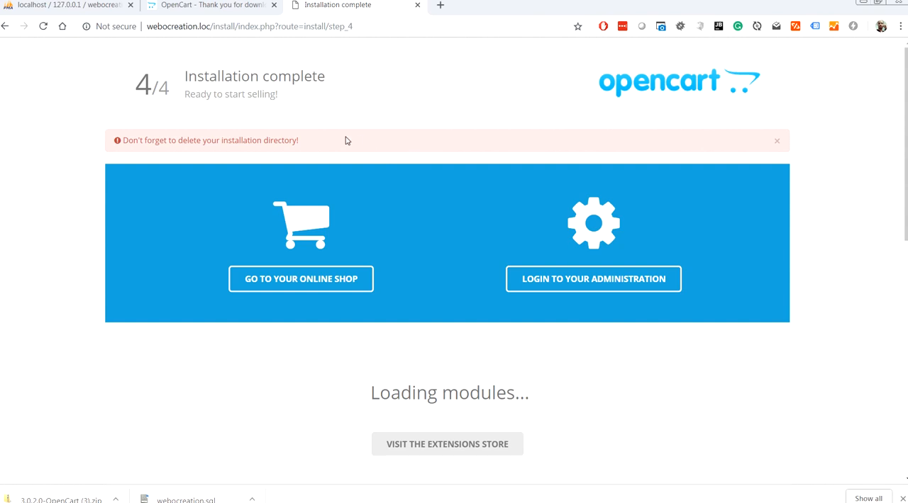
left_click_drag(139, 139, 297, 139)
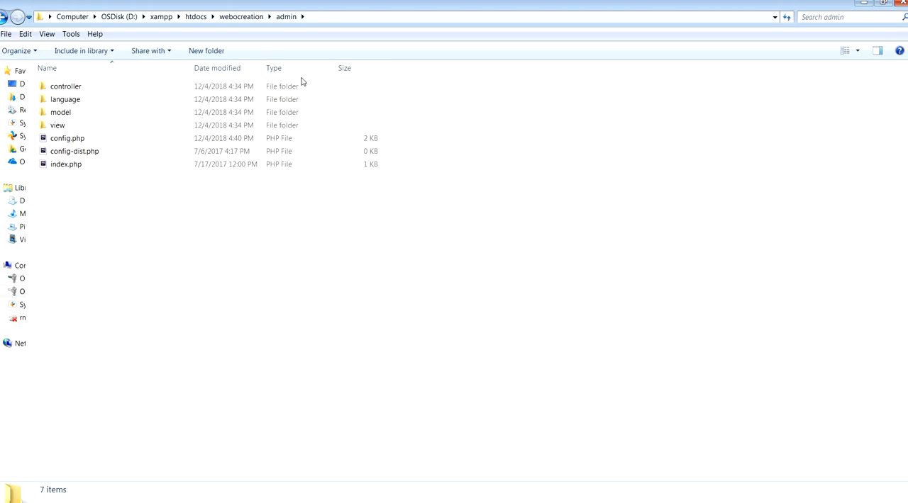
- Delete the install folder from webocreation, sending it to the Recycle Bin
left_click(241, 17)
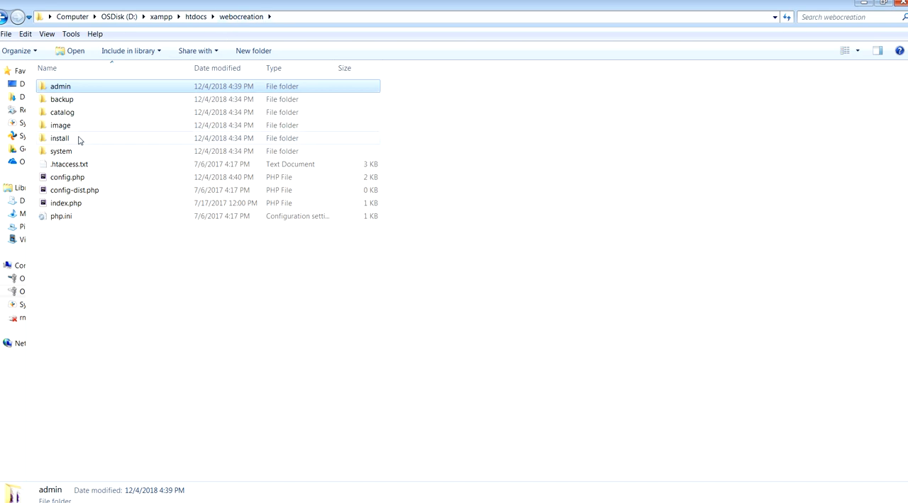
left_click(60, 138)
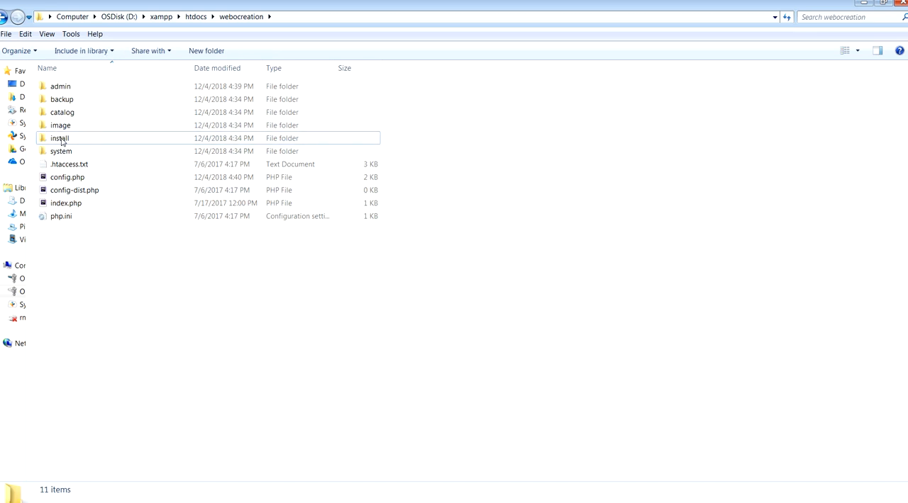
left_click(60, 139)
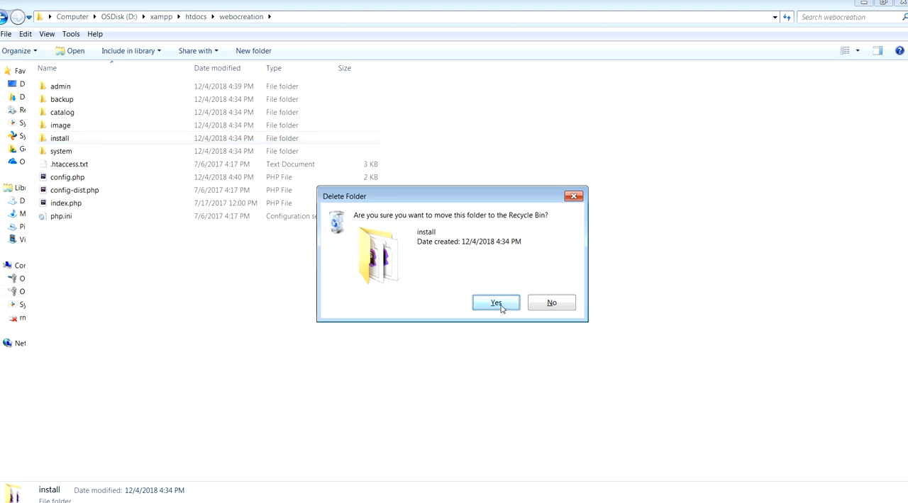
left_click(494, 303)
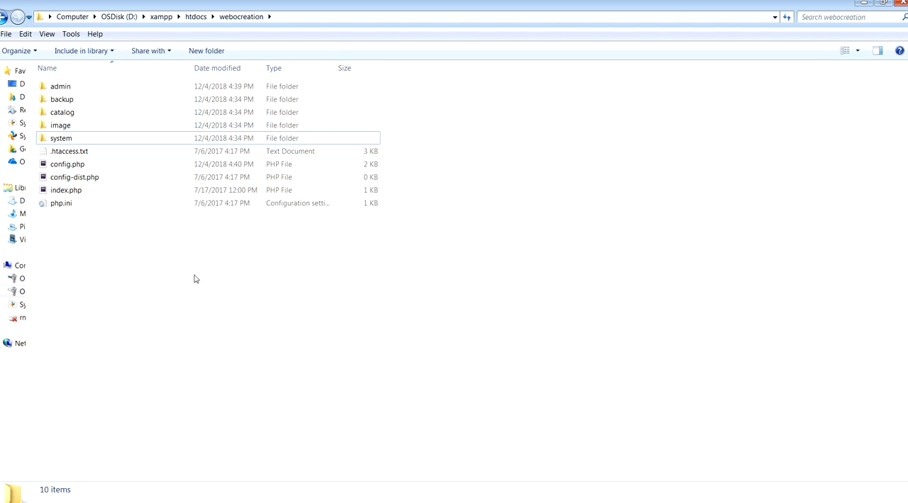
mouse_move(865, 280)
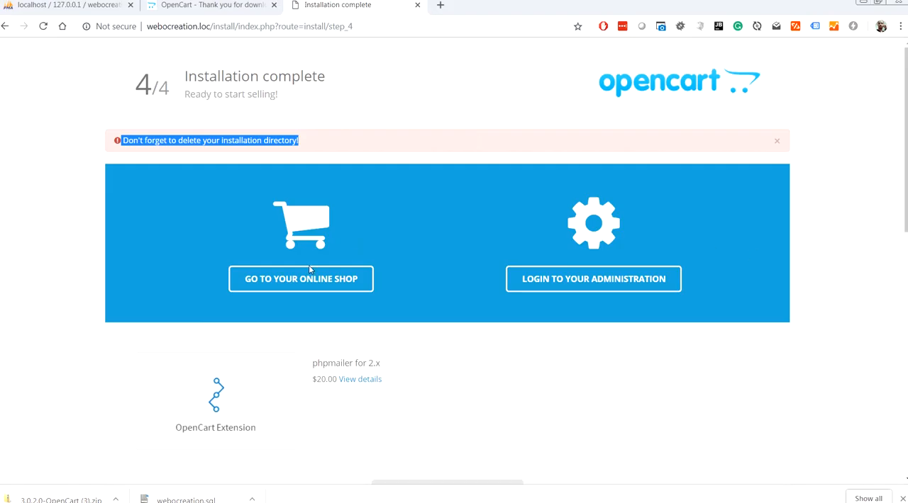
- Visit the new storefront from the installation complete page and scroll to the Featured products
left_click(301, 278)
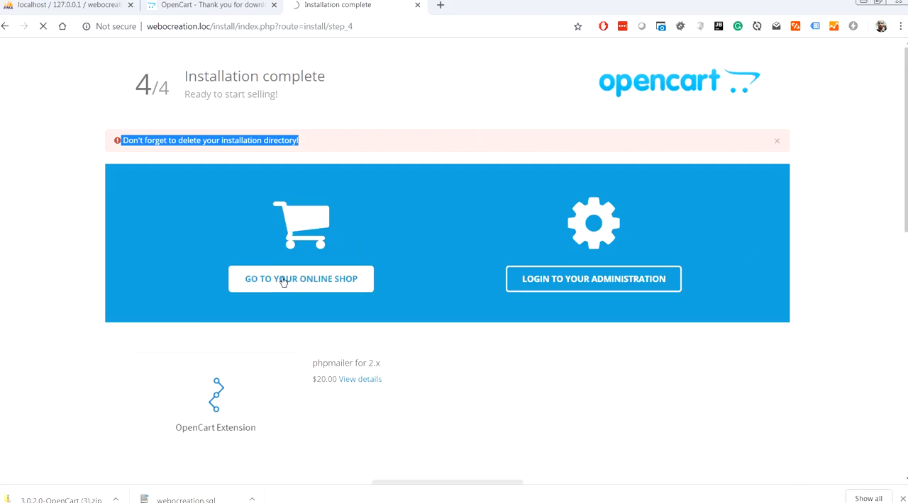
left_click(300, 278)
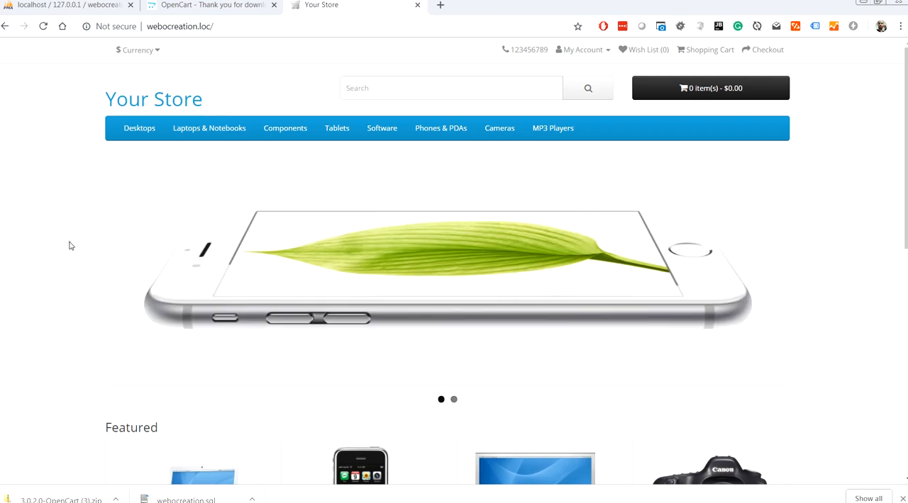
scroll("down", 3)
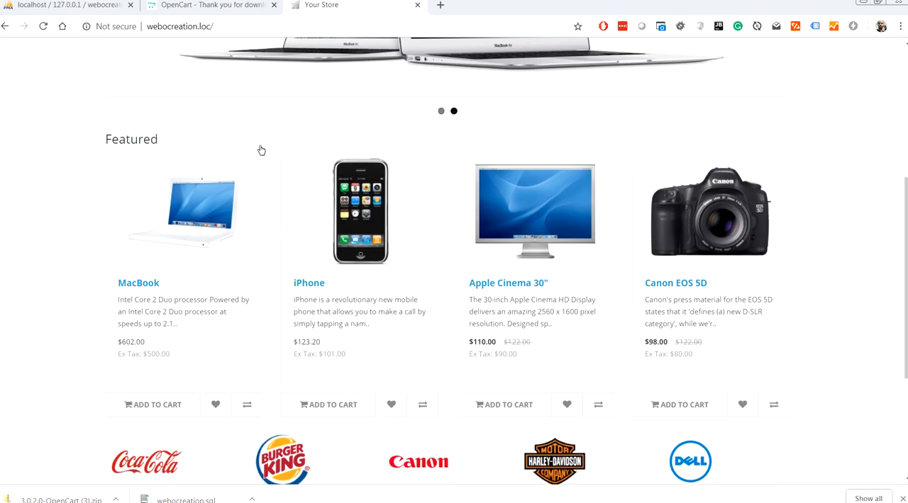
left_click(181, 25)
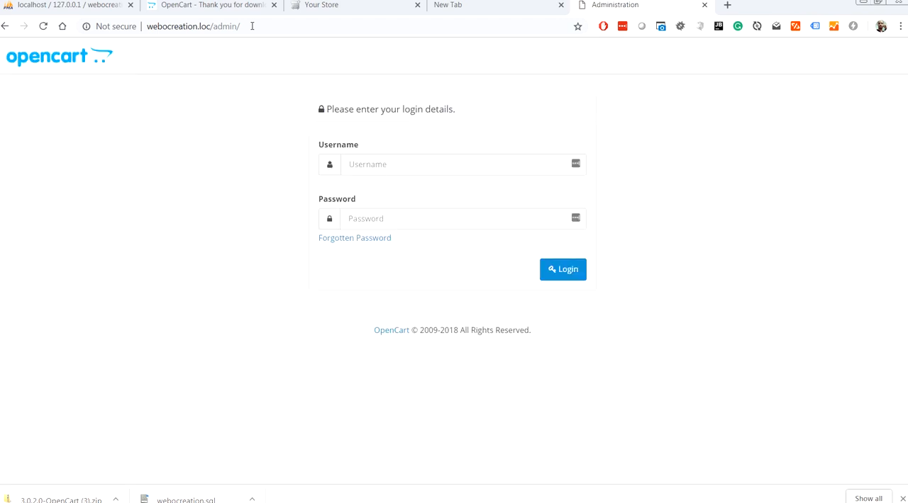
- Log in at webocreation.loc/admin with the admin account to reach the dashboard
type("admin")
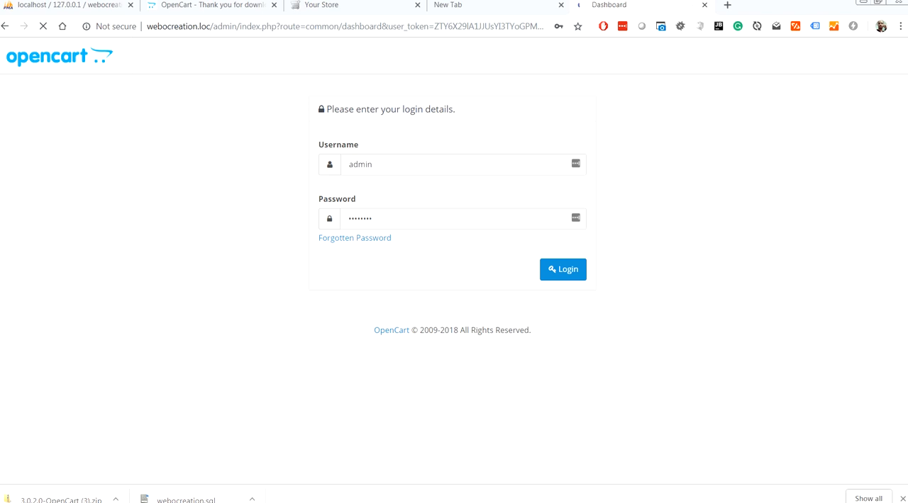
left_click(562, 270)
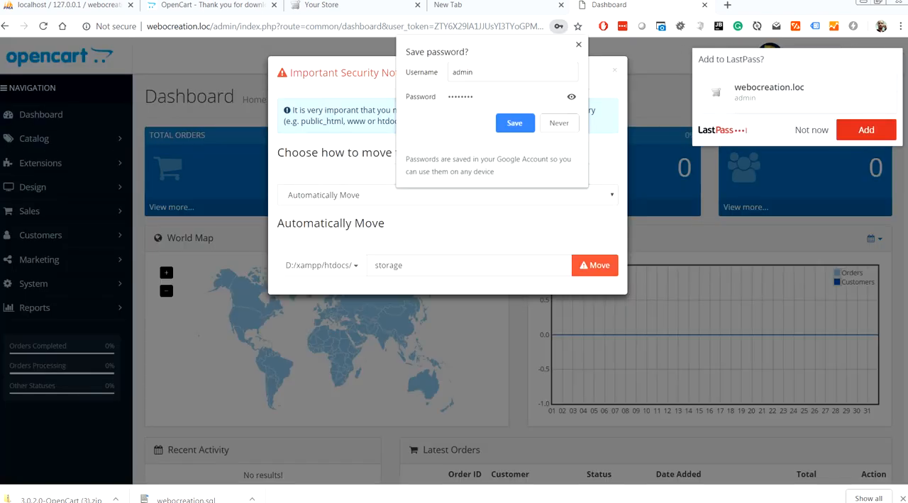
mouse_move(590, 49)
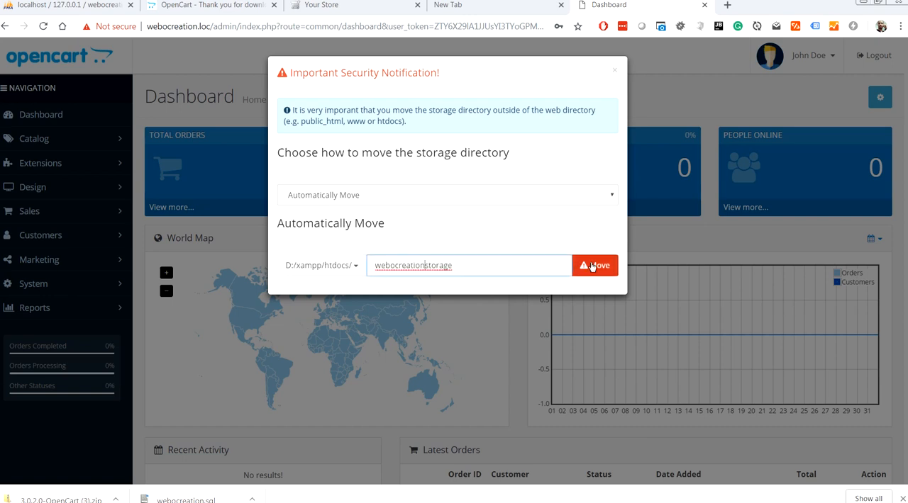
- Automatically move storage to webocreationstorage in htdocs and close the security notification
left_click(594, 265)
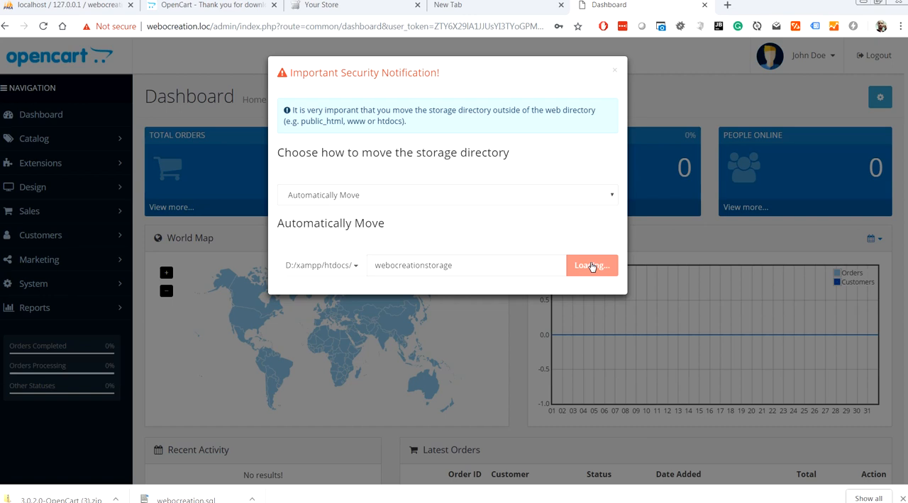
left_click(591, 266)
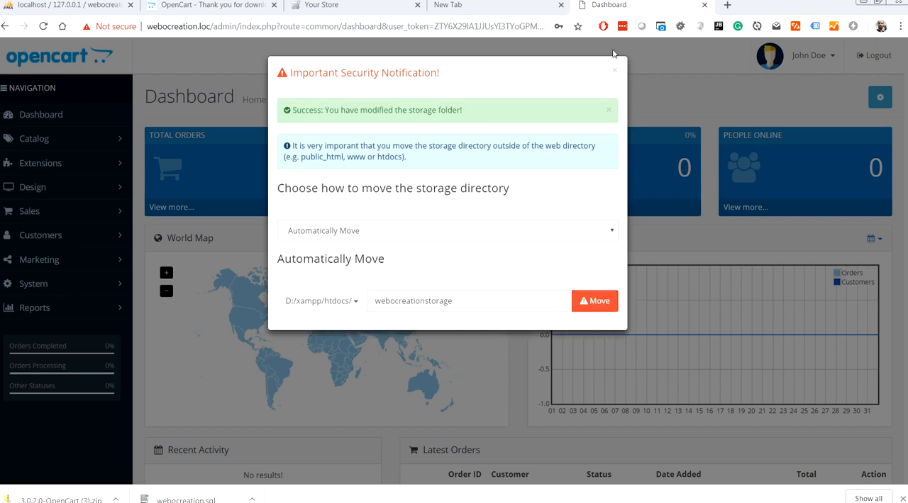
left_click(614, 71)
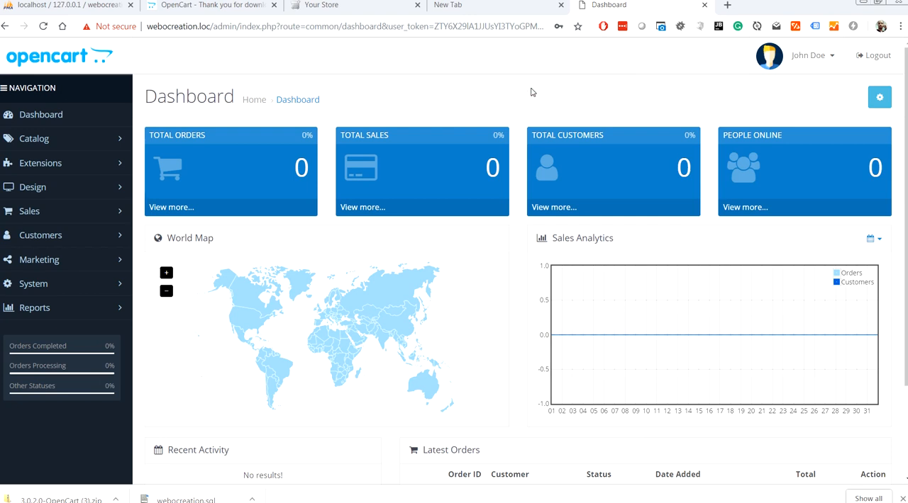
mouse_move(39, 163)
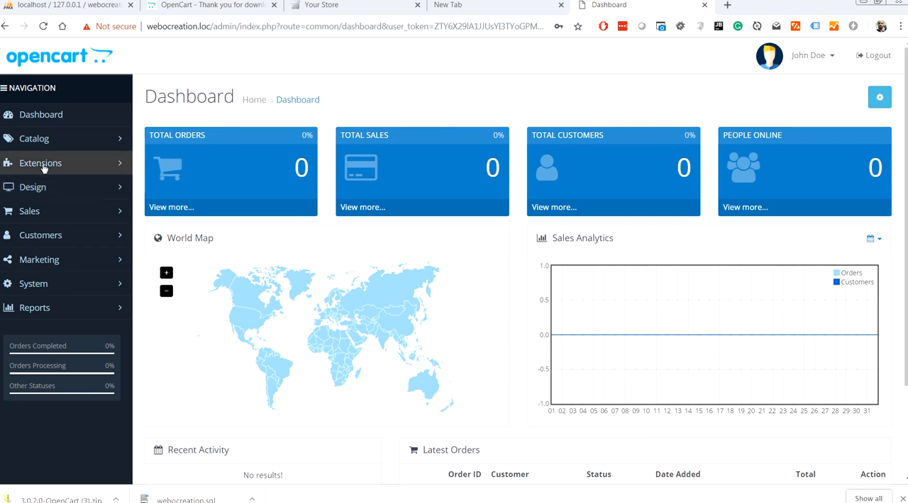
- Reach the Extensions page and expand the type dropdown showing counts like Dashboard (8)
left_click(40, 162)
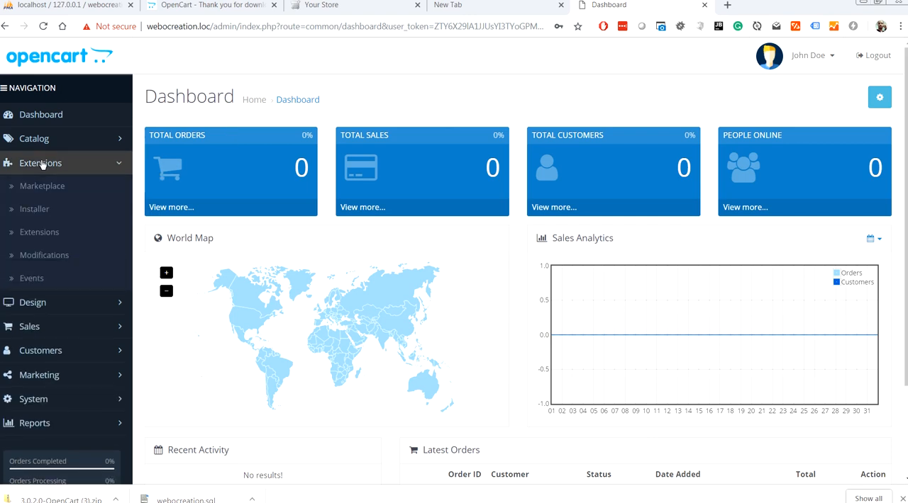
left_click(39, 163)
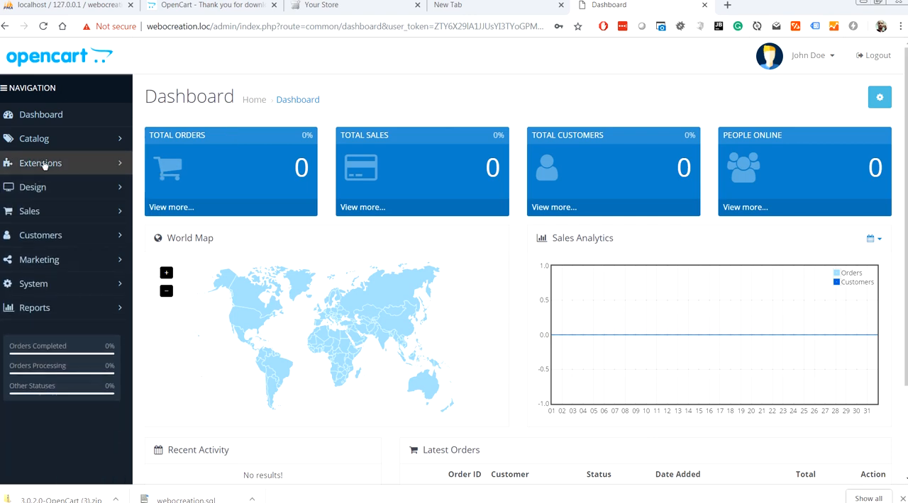
left_click(40, 161)
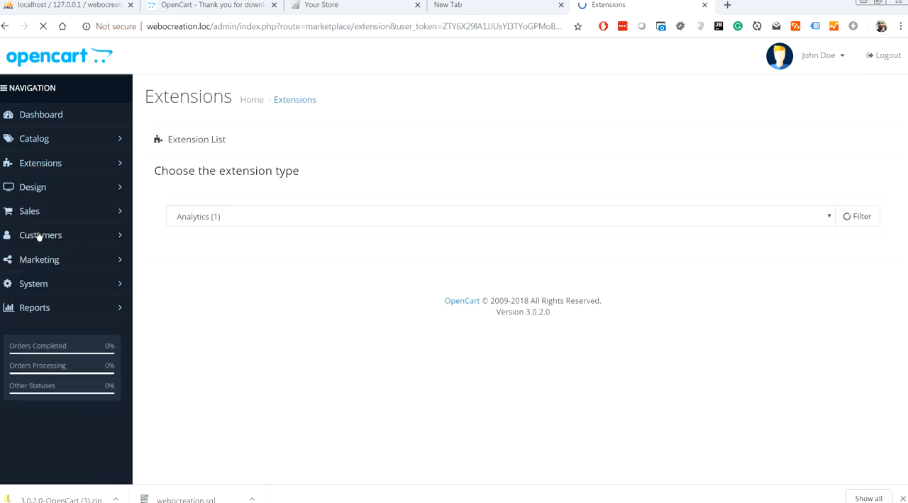
left_click(40, 162)
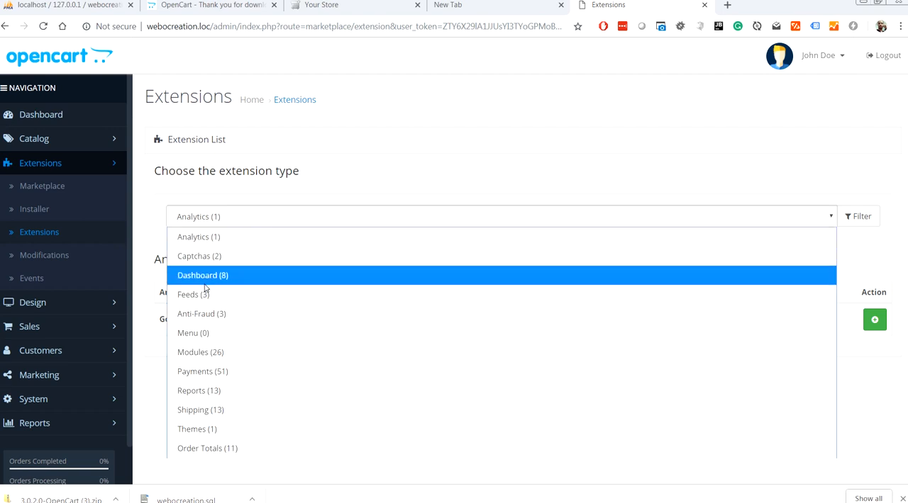
mouse_move(198, 314)
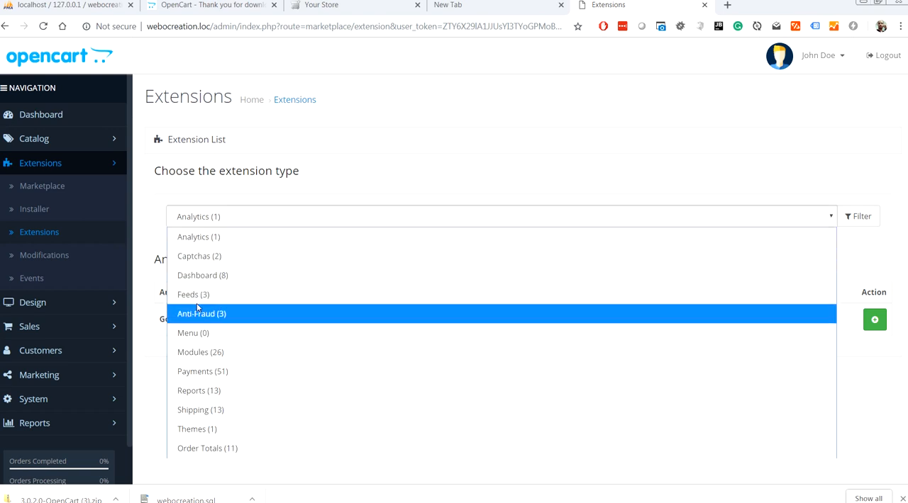
mouse_move(192, 334)
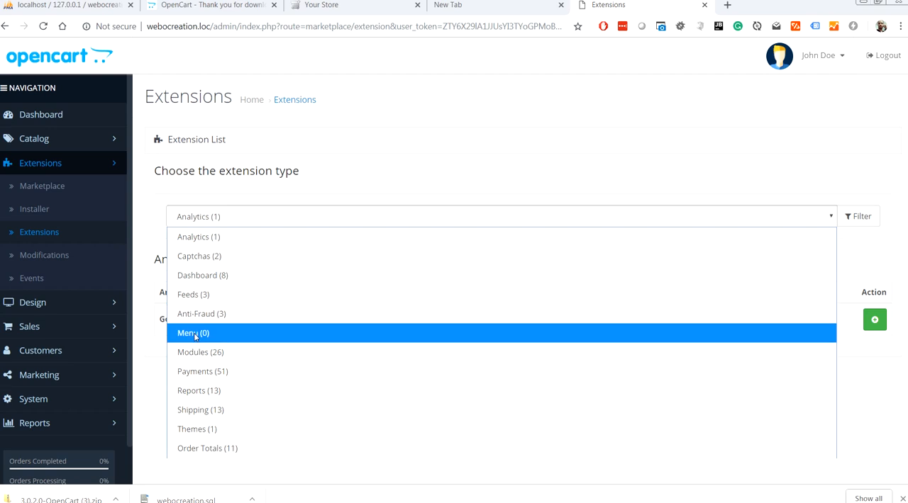
mouse_move(201, 352)
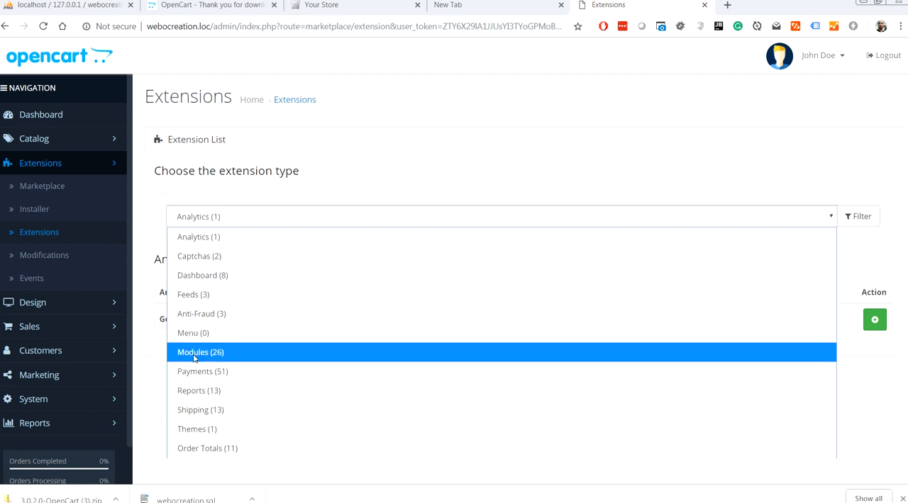
mouse_move(211, 357)
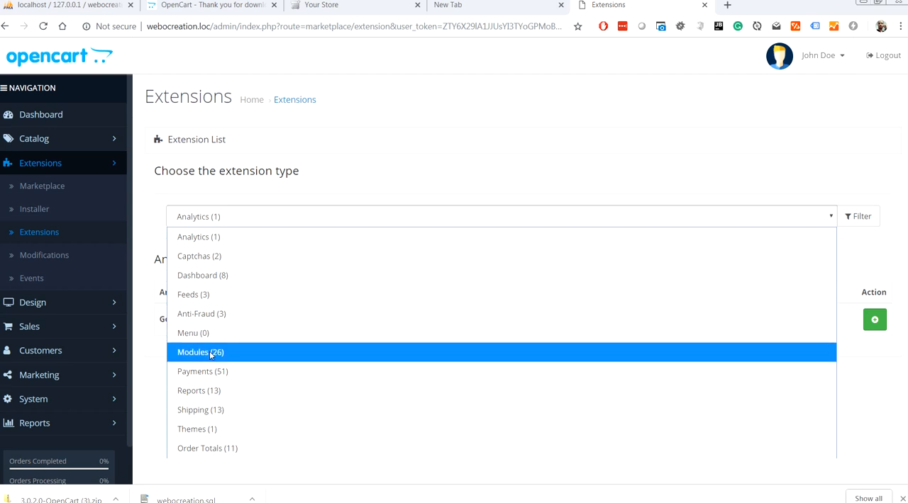
mouse_move(201, 371)
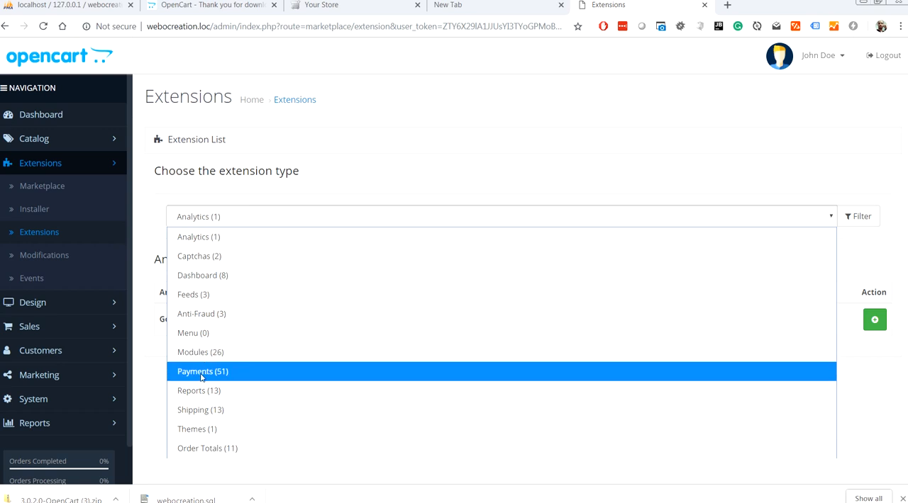
mouse_move(200, 409)
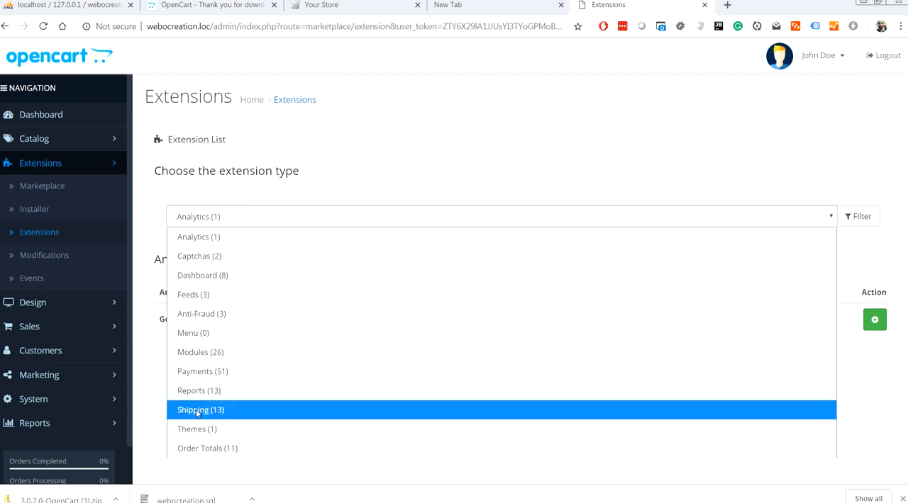
mouse_move(196, 428)
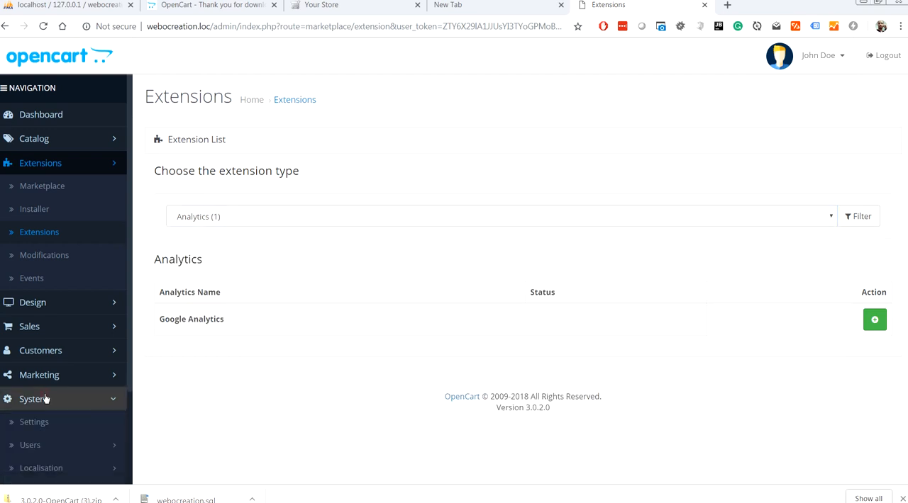
- Go to System > Settings and edit Your Store (Default) to show its General details
left_click(34, 423)
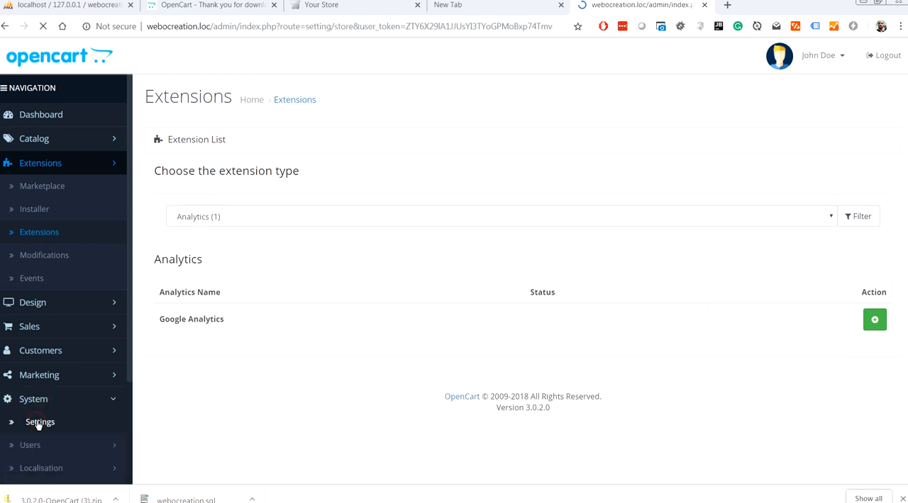
left_click(40, 422)
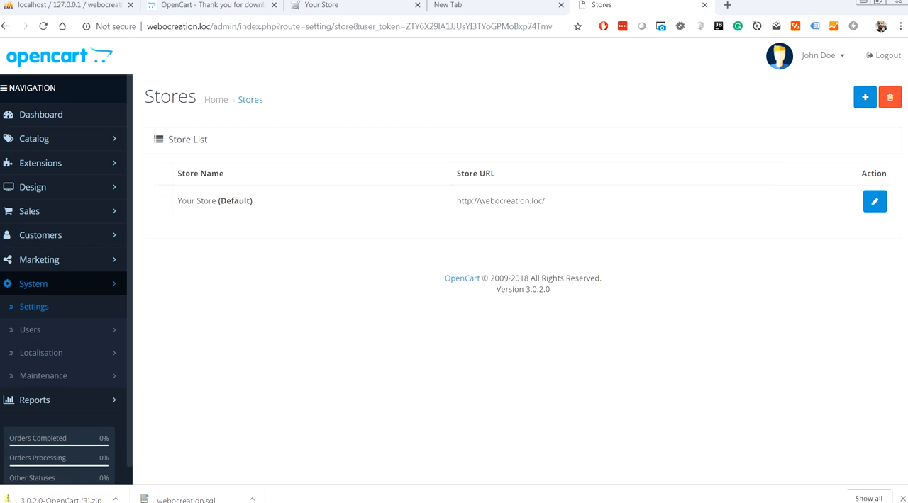
left_click(873, 201)
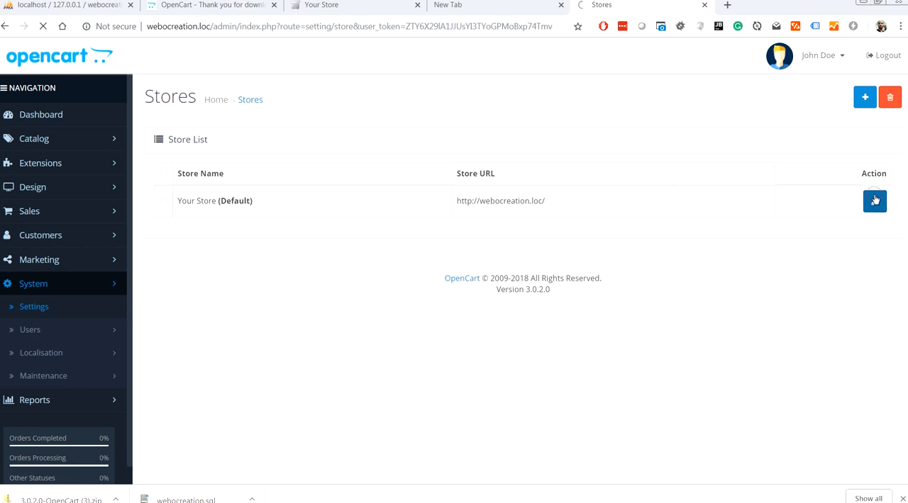
left_click(874, 201)
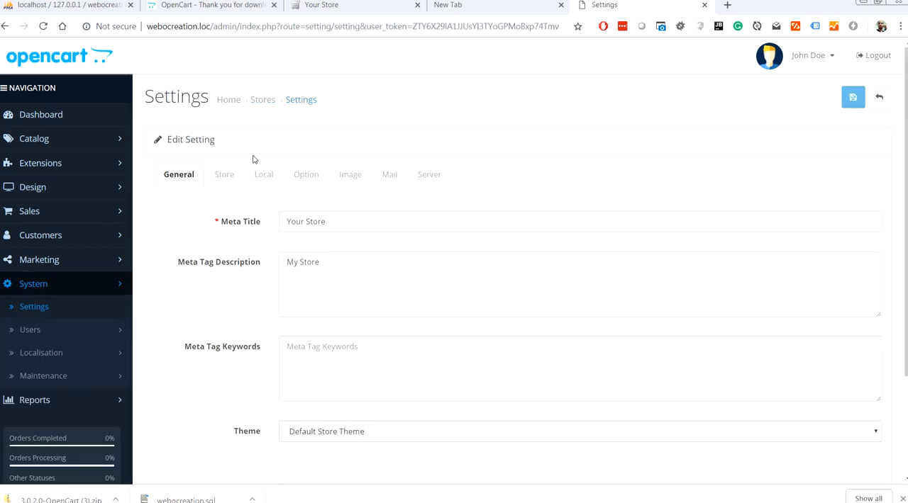